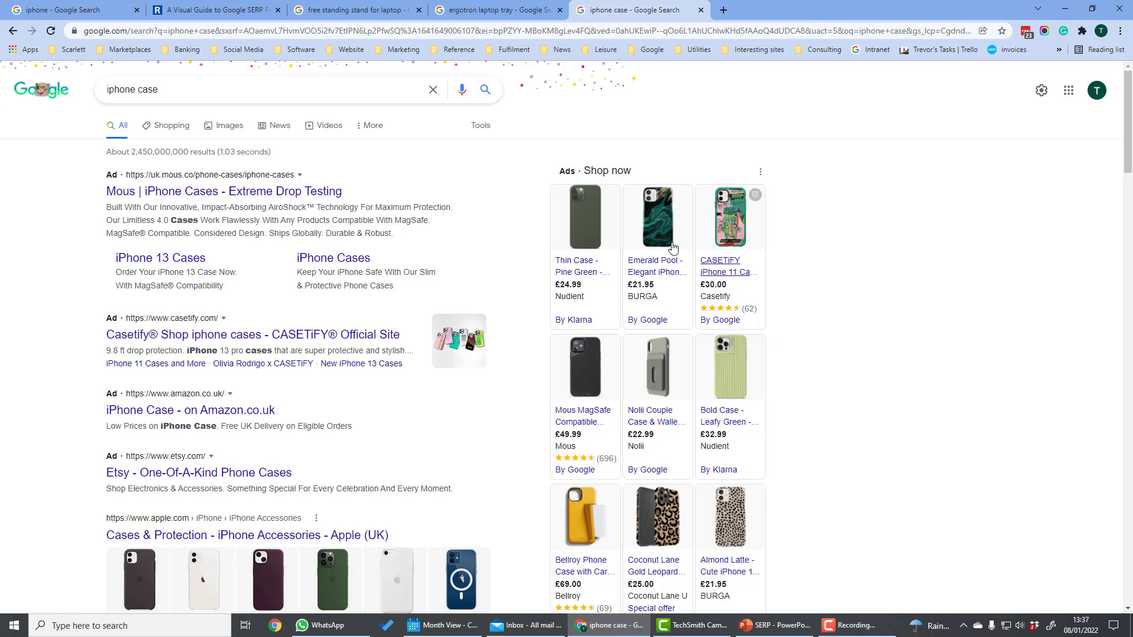
pyautogui.moveTo(908, 293)
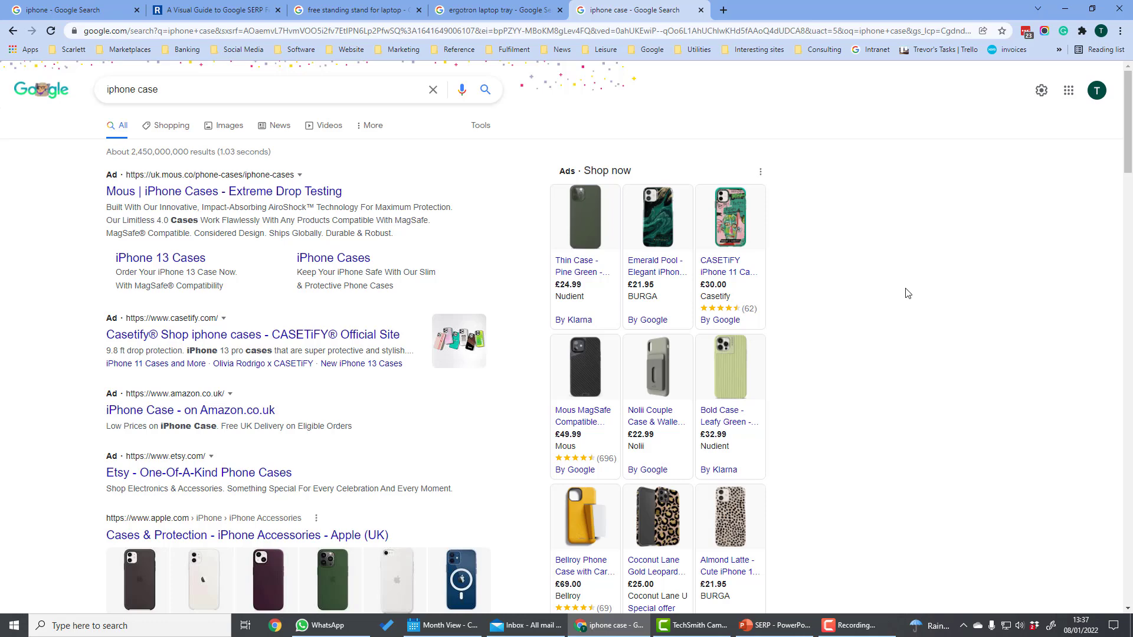
pyautogui.moveTo(136, 344)
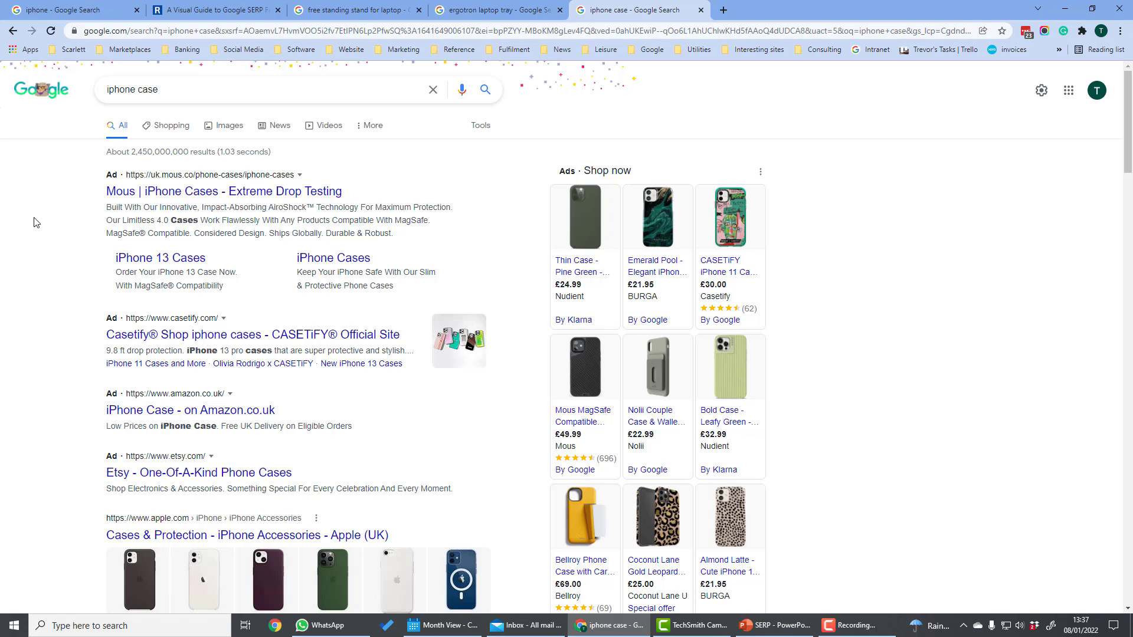
# - Scroll through the iphone case shopping listings, sponsored product ads and filter options
pyautogui.scroll(-3)
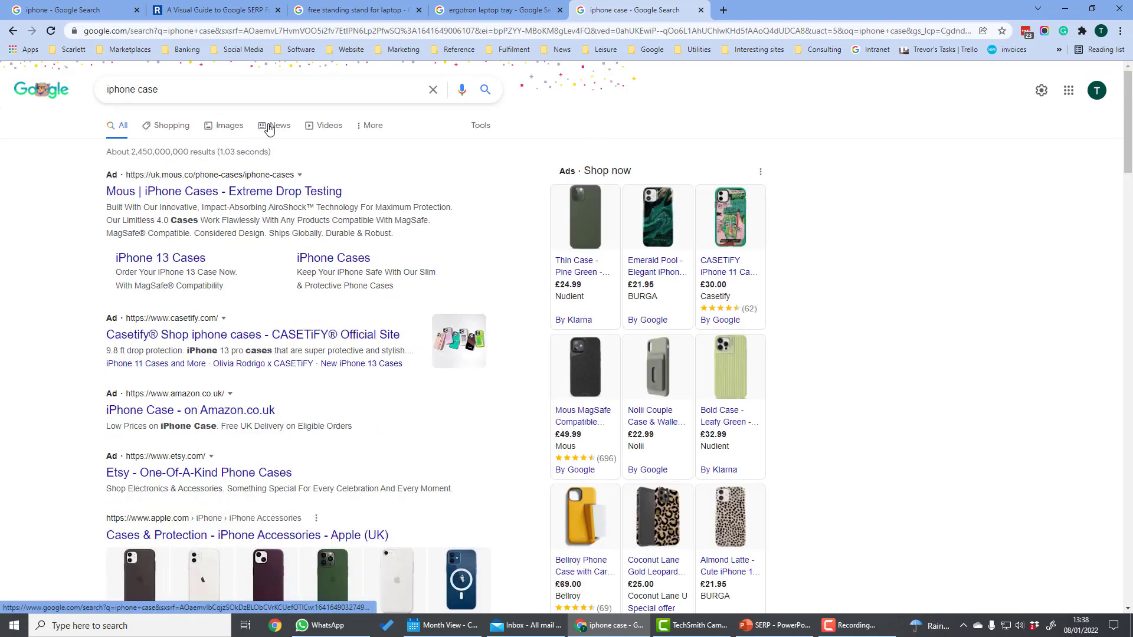
pyautogui.moveTo(88, 148)
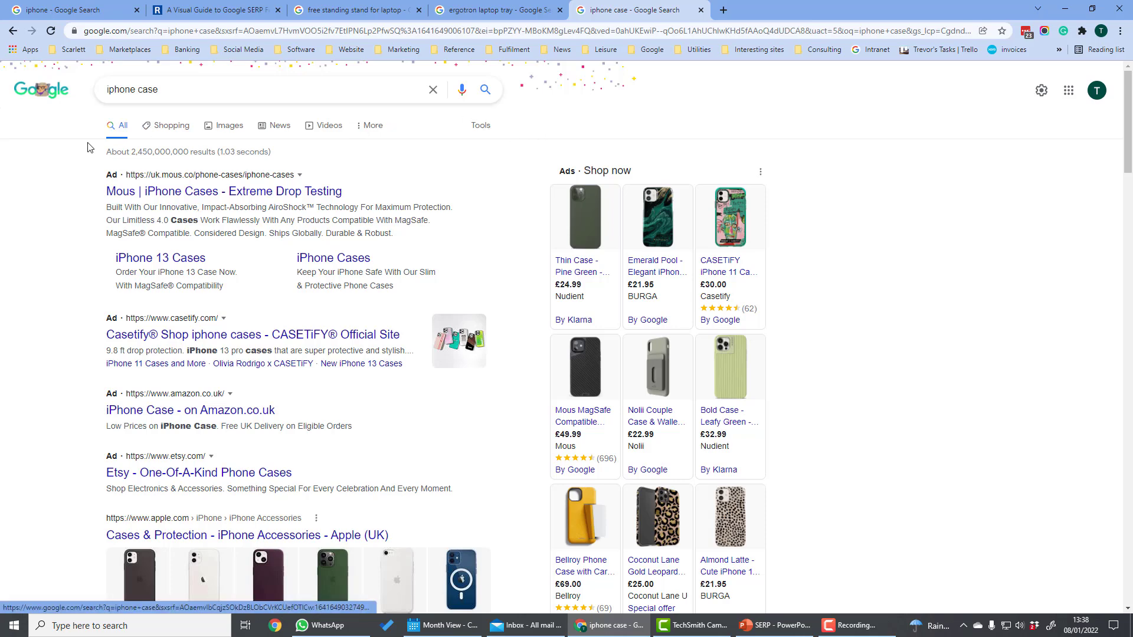
pyautogui.moveTo(120, 125)
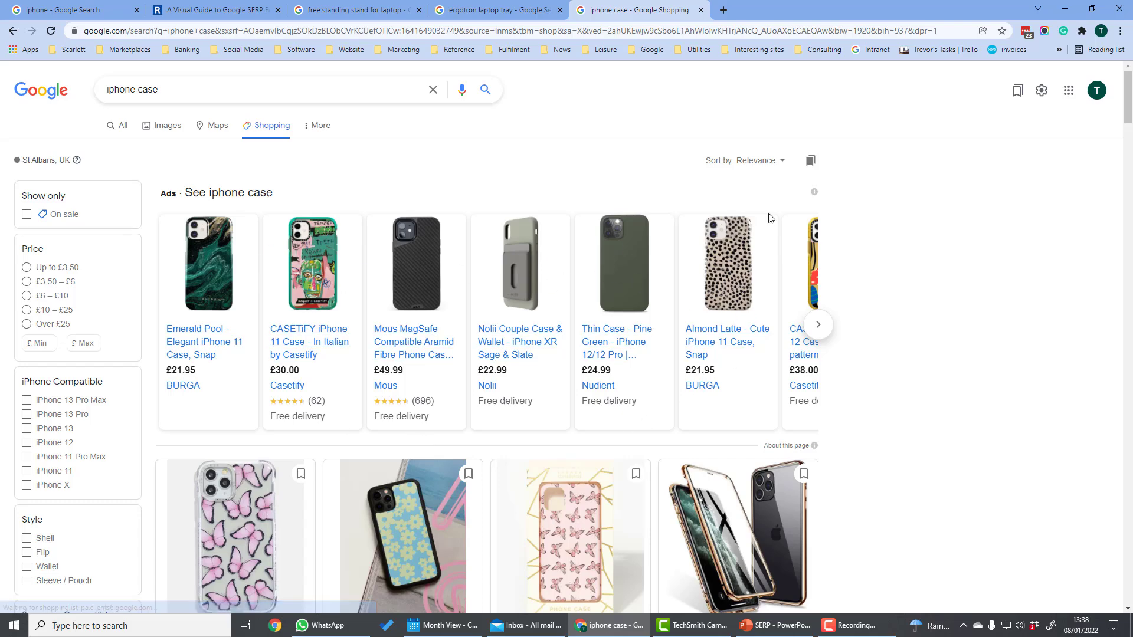
pyautogui.scroll(-3)
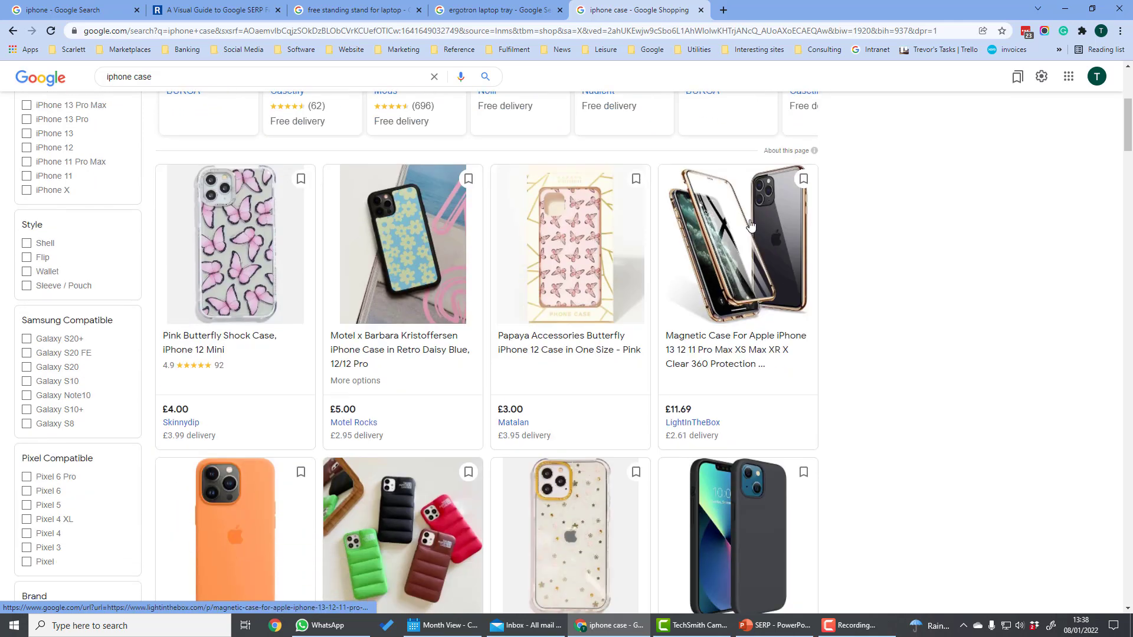
pyautogui.moveTo(972, 267)
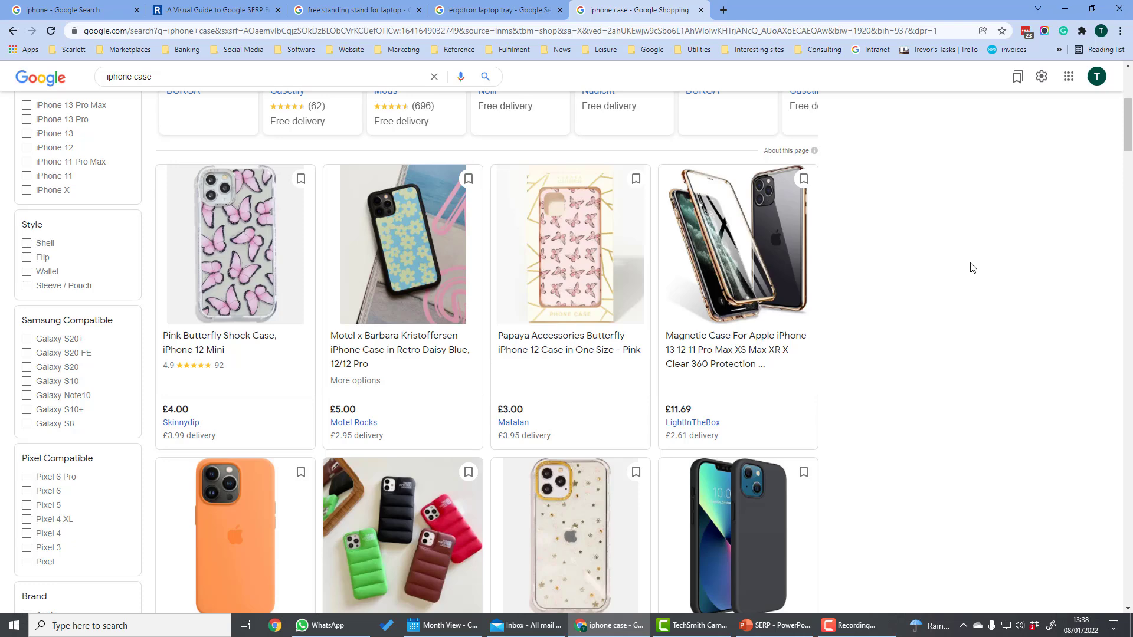
# - Show Images results for iphone case and scroll down through the image grid
pyautogui.click(225, 119)
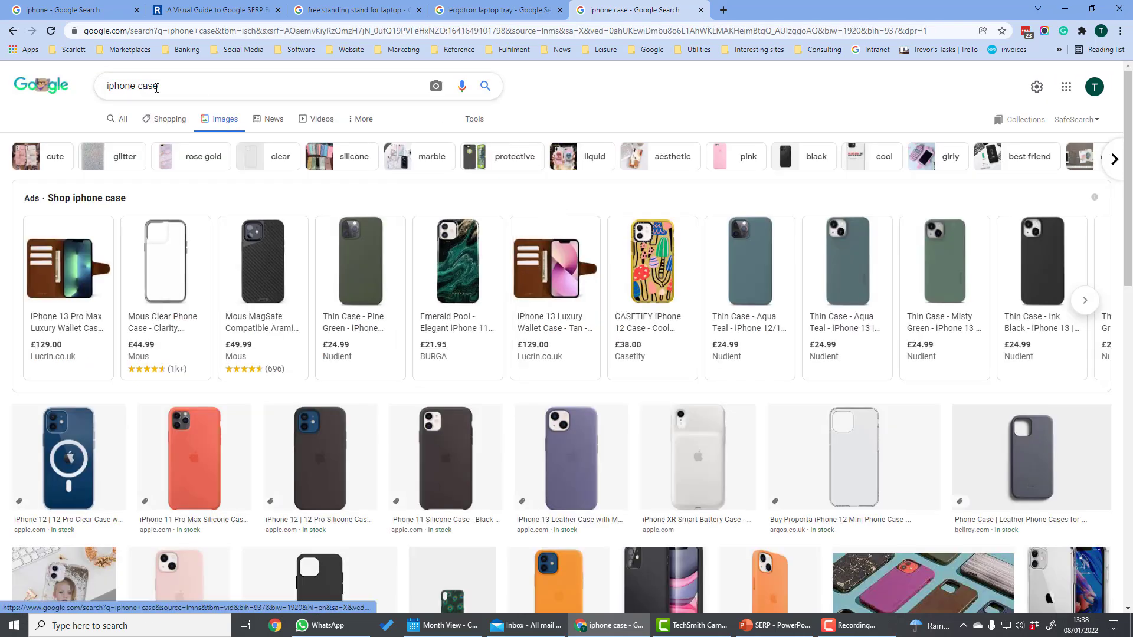
pyautogui.moveTo(132, 243)
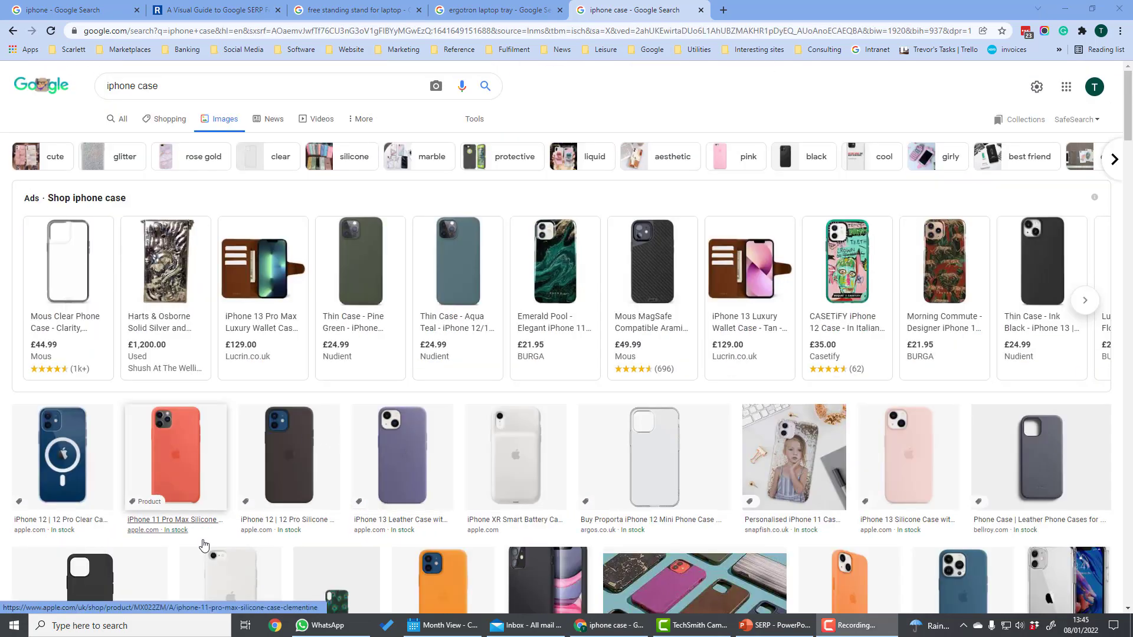
pyautogui.scroll(-3)
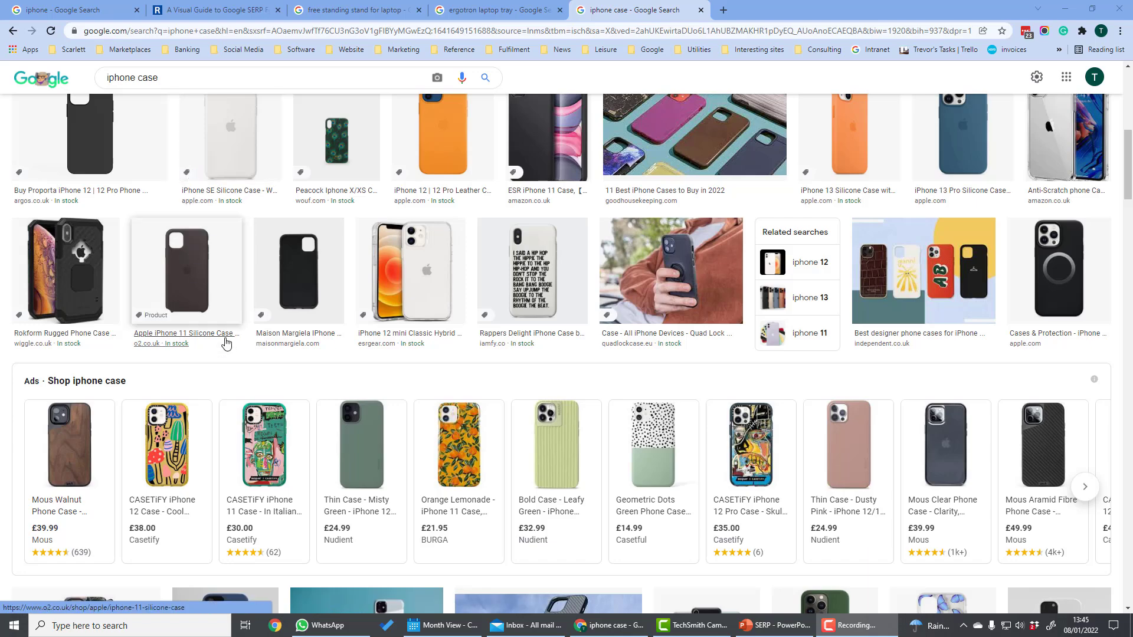
pyautogui.scroll(-3)
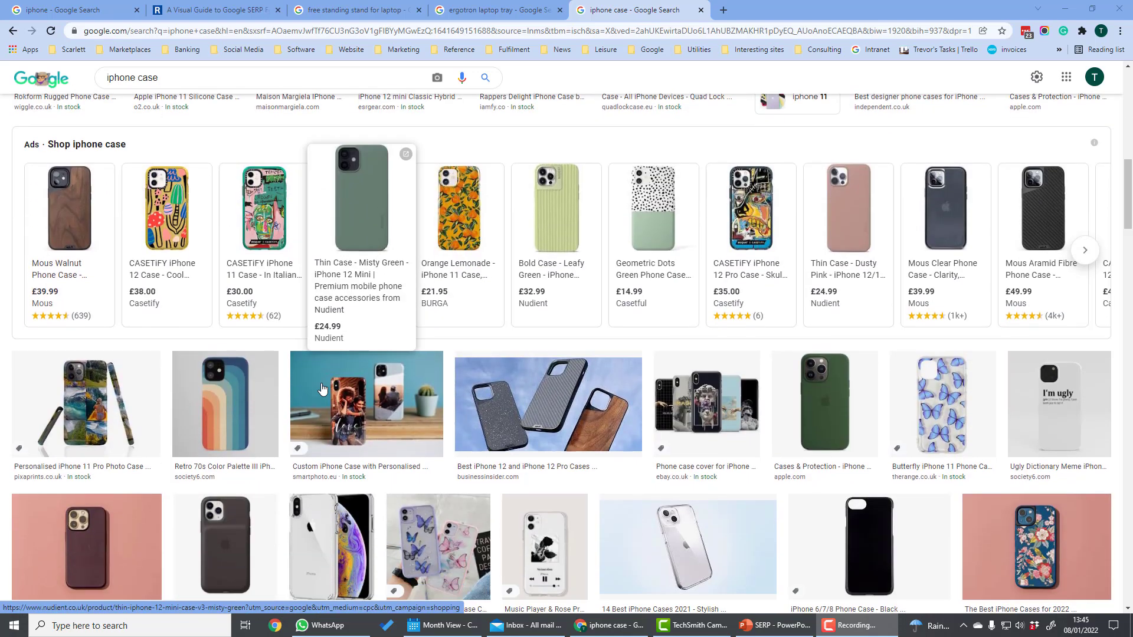
pyautogui.scroll(-3)
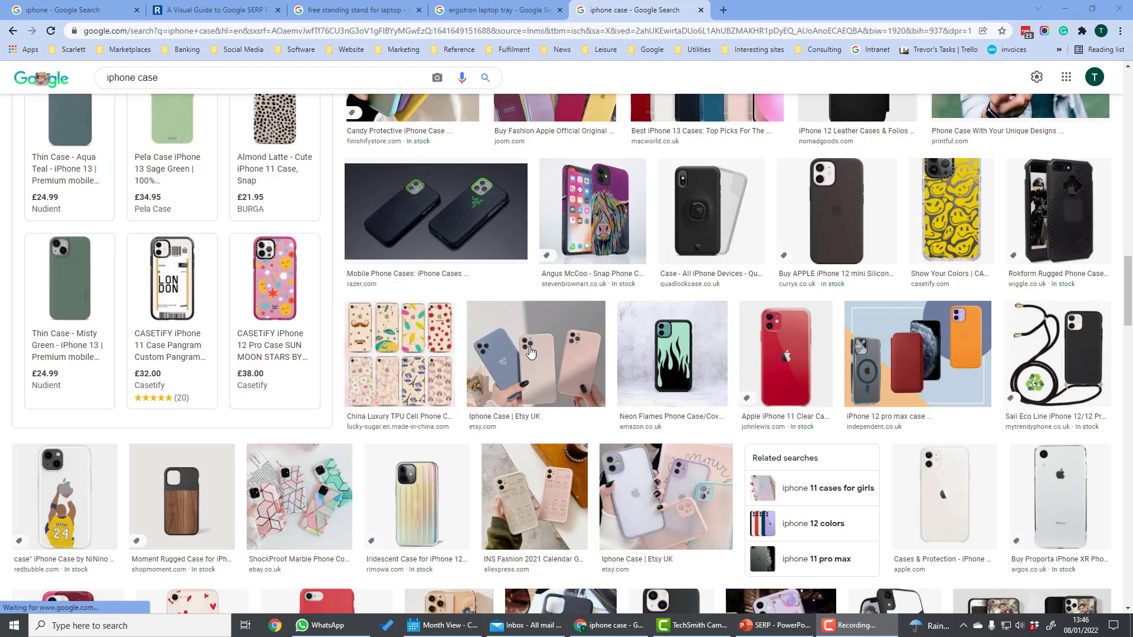
pyautogui.scroll(-3)
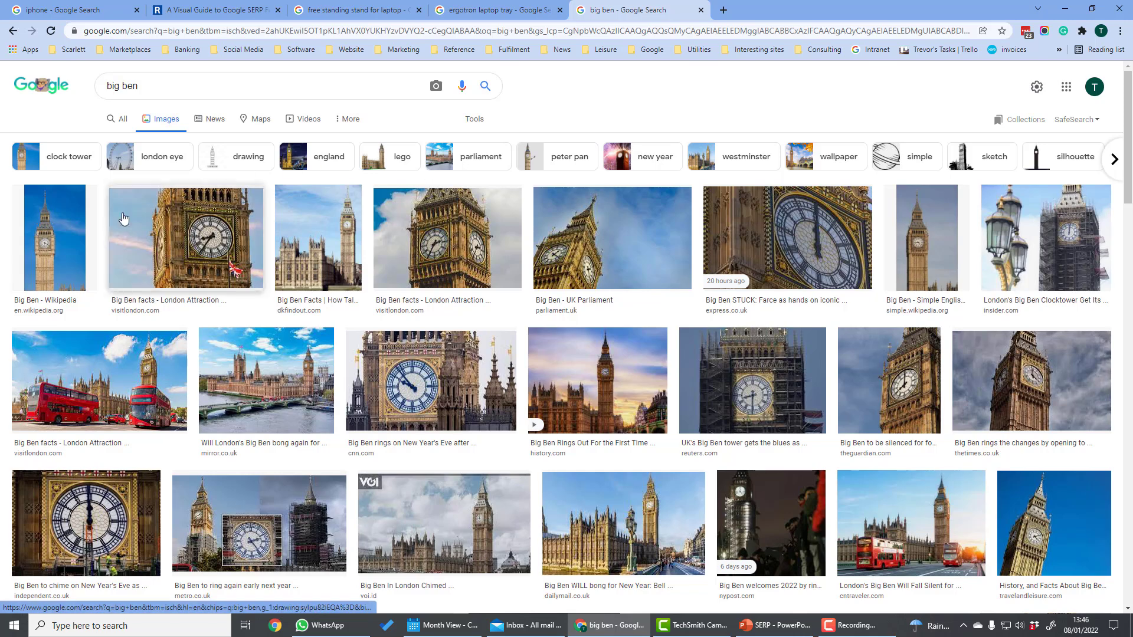
pyautogui.moveTo(331, 240)
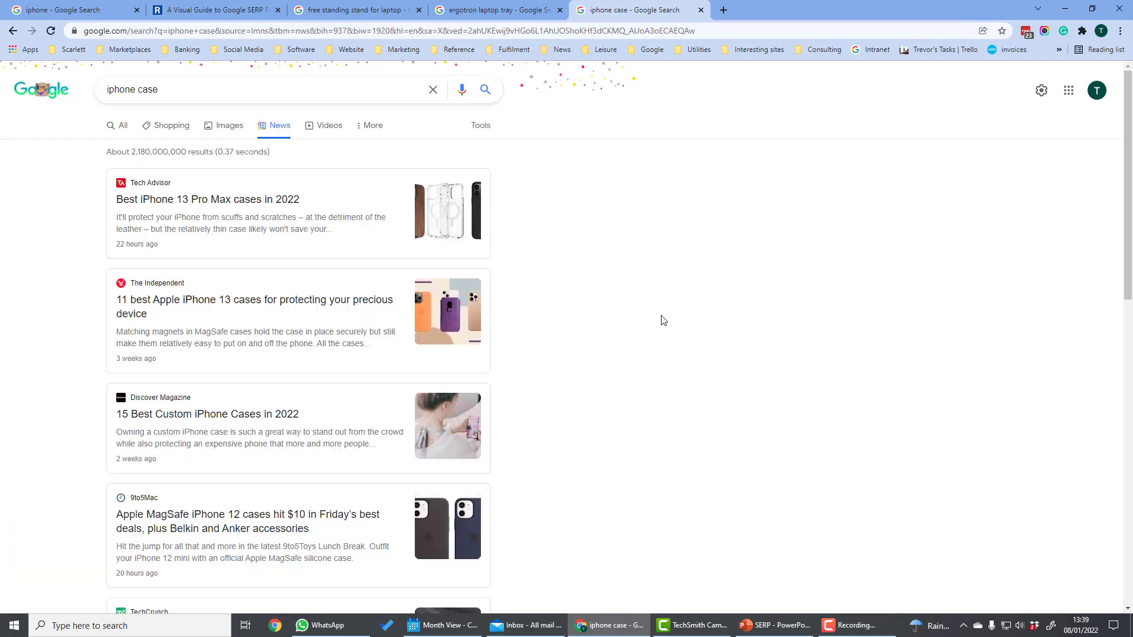
# - View iphone case video results and the More categories, then return to All results
pyautogui.click(329, 125)
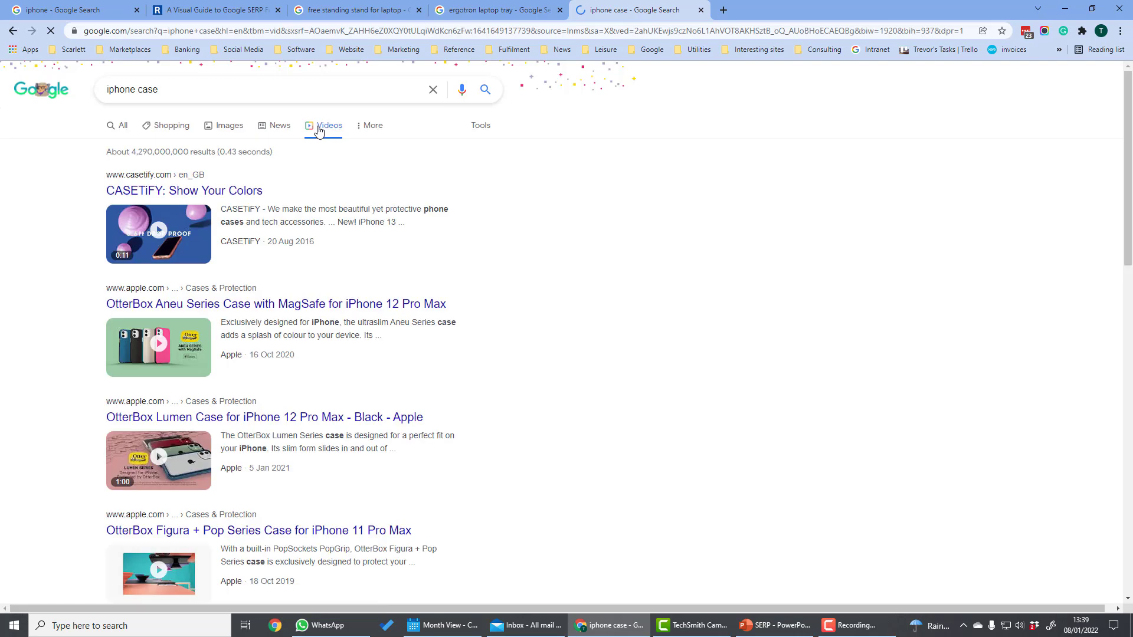
pyautogui.click(372, 126)
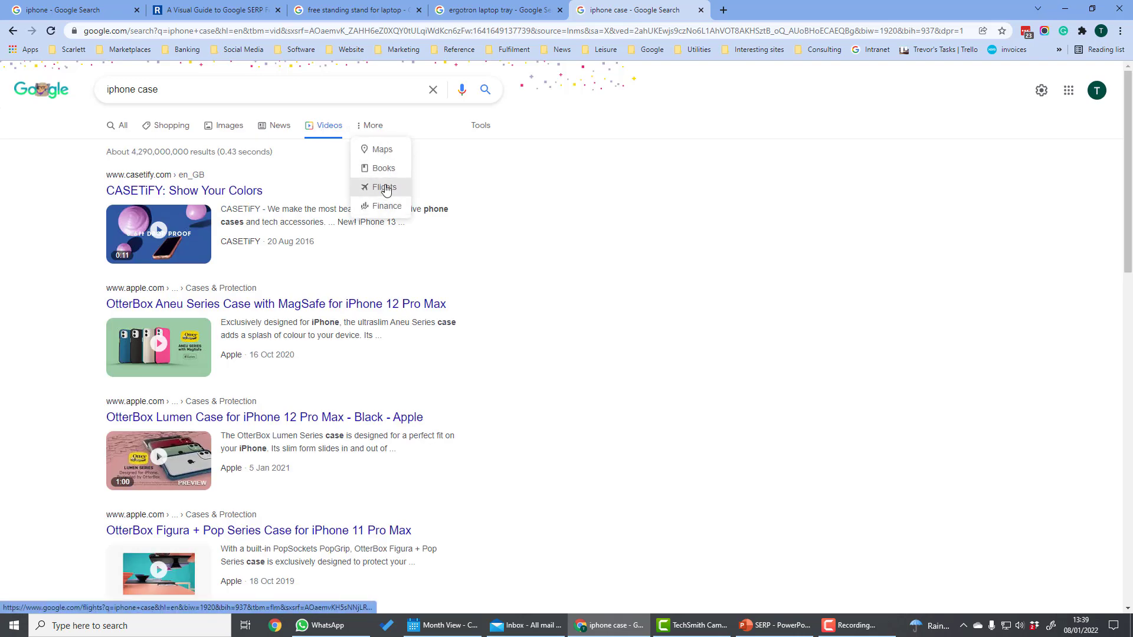
pyautogui.click(122, 125)
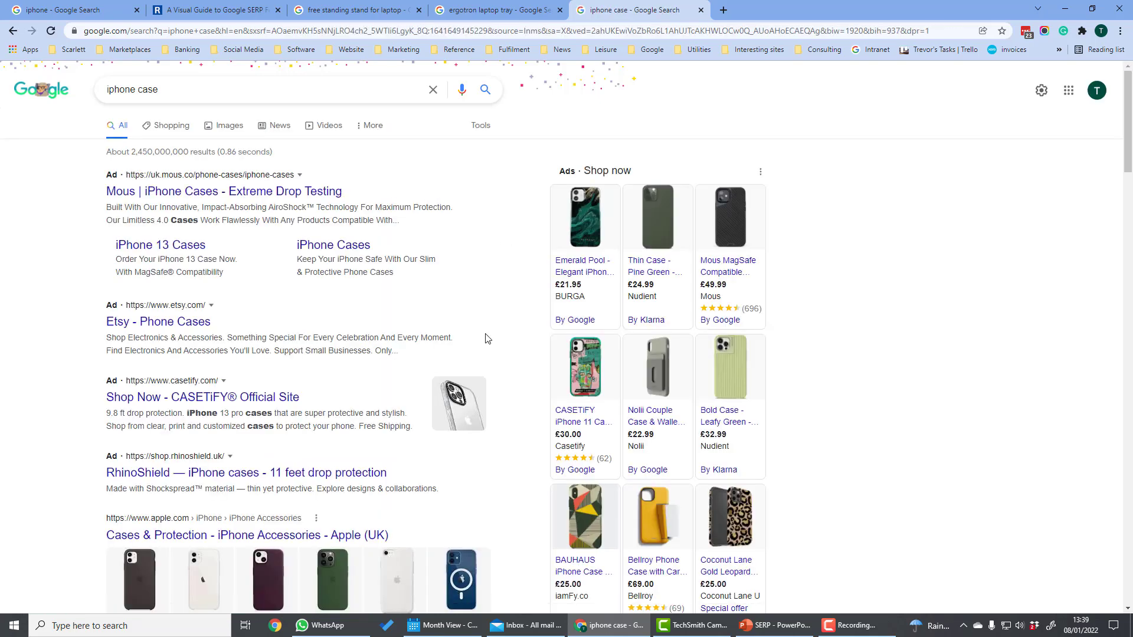
pyautogui.moveTo(122, 377)
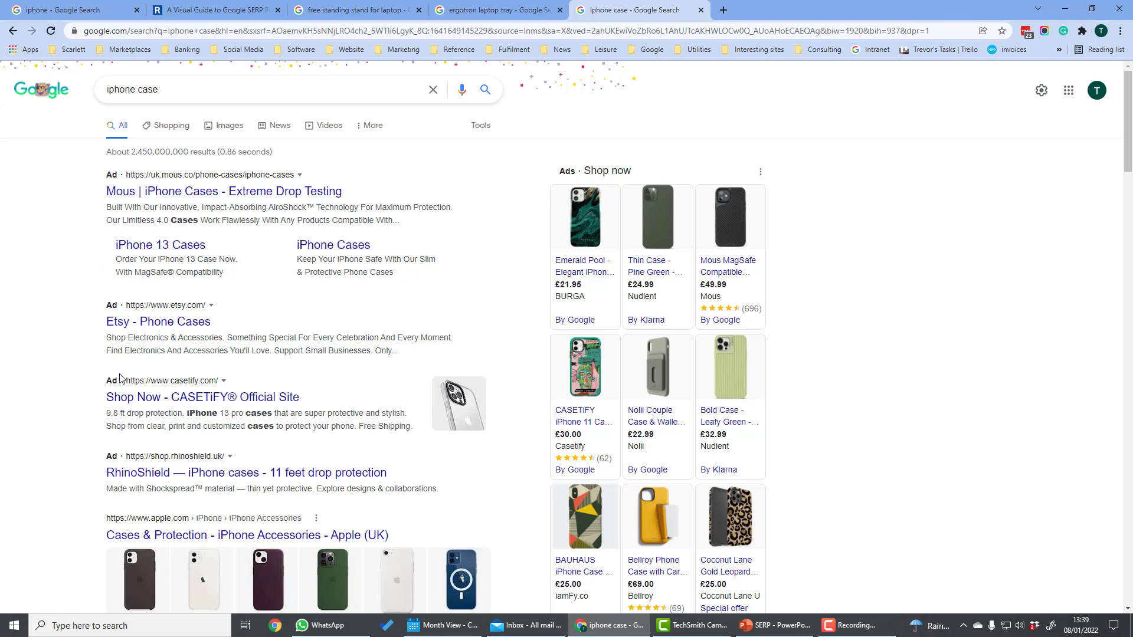
pyautogui.moveTo(585, 282)
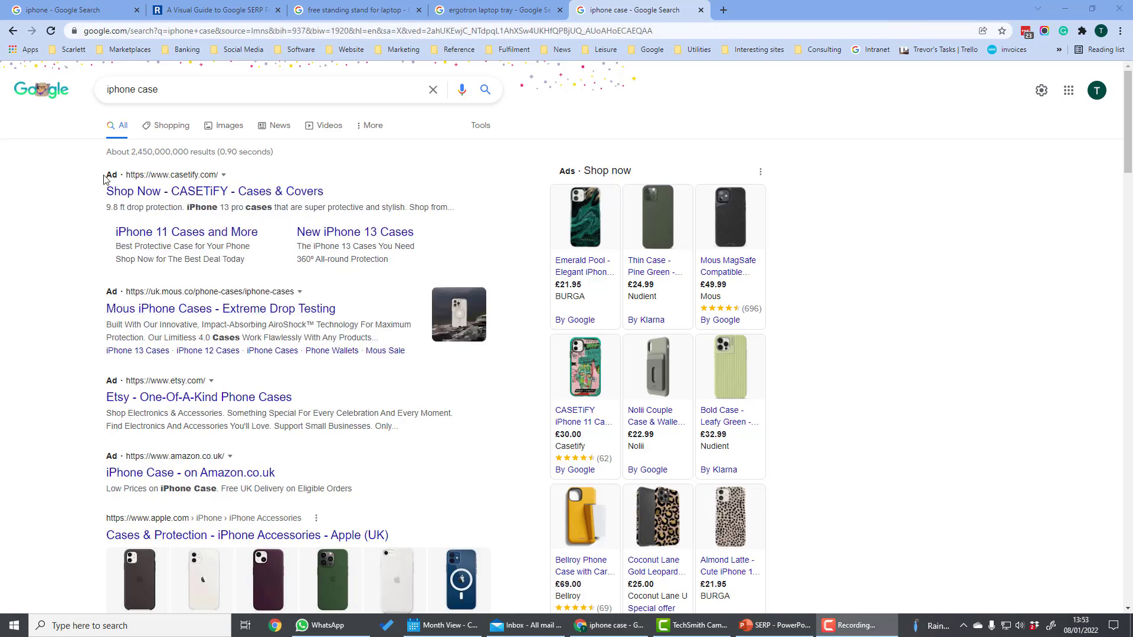
pyautogui.moveTo(572, 171)
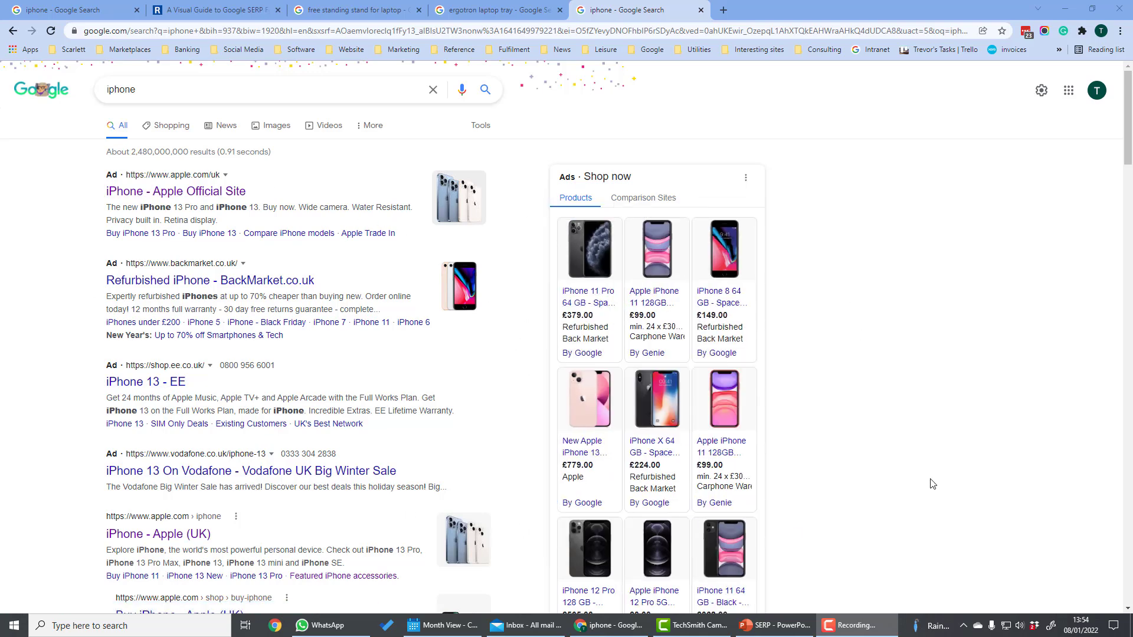
pyautogui.moveTo(576, 570)
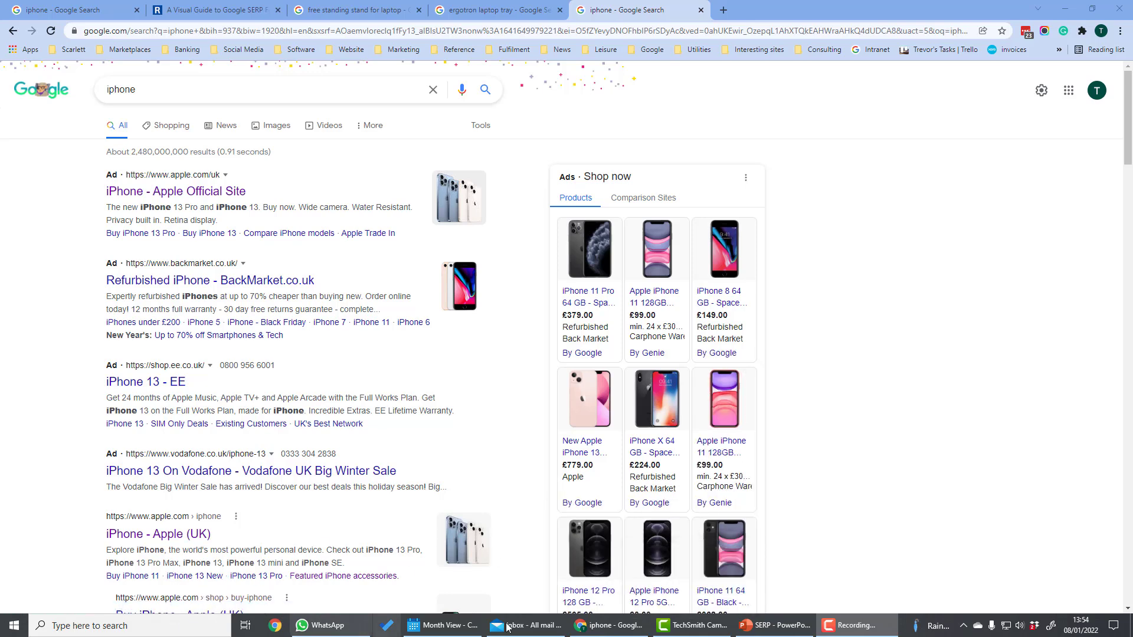
pyautogui.moveTo(775, 625)
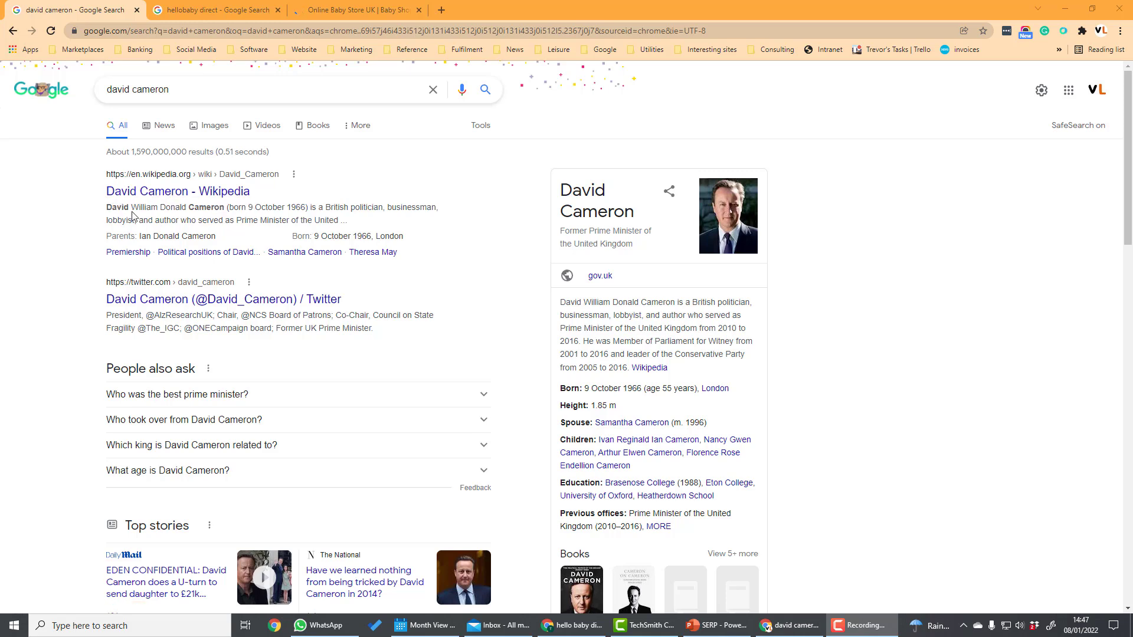
pyautogui.moveTo(293, 252)
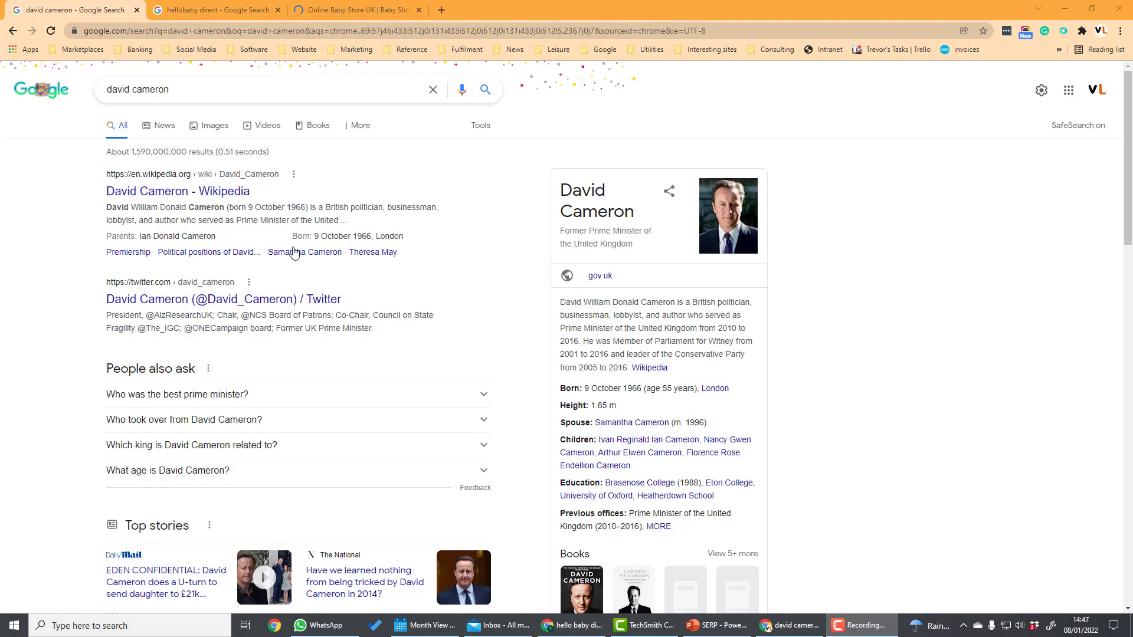
pyautogui.moveTo(453, 299)
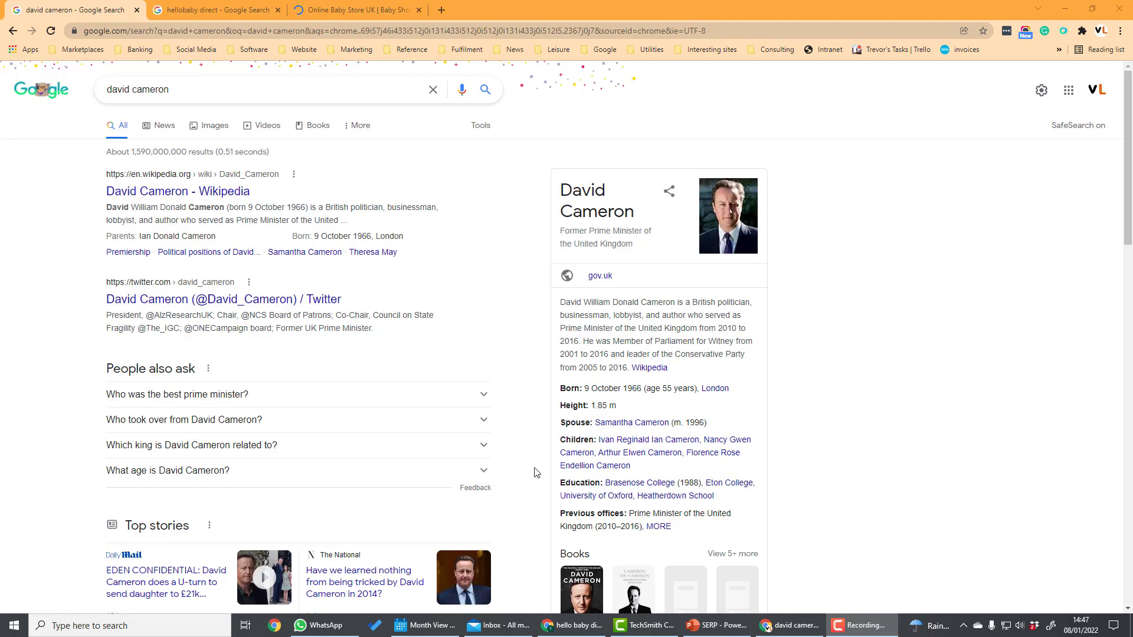
pyautogui.moveTo(772, 481)
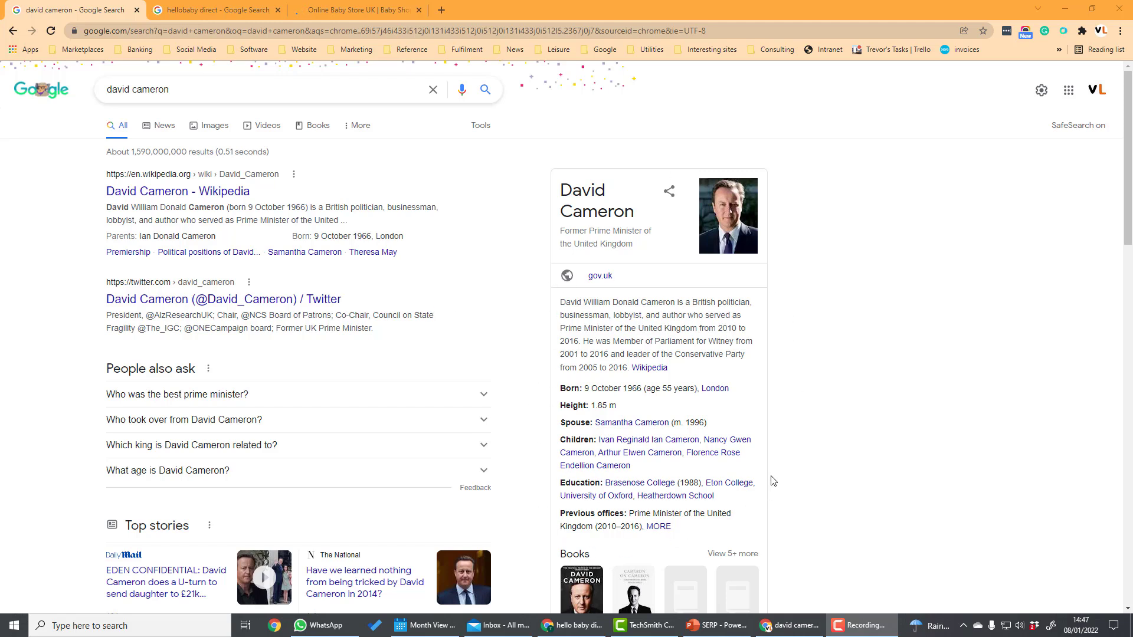
pyautogui.moveTo(550, 489)
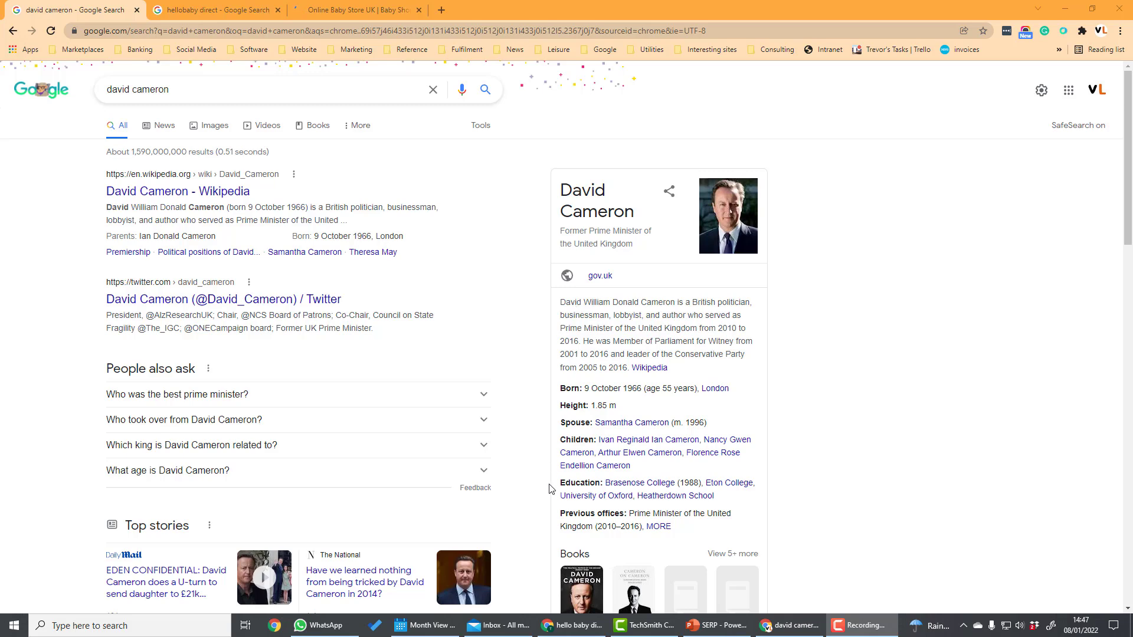
pyautogui.moveTo(509, 414)
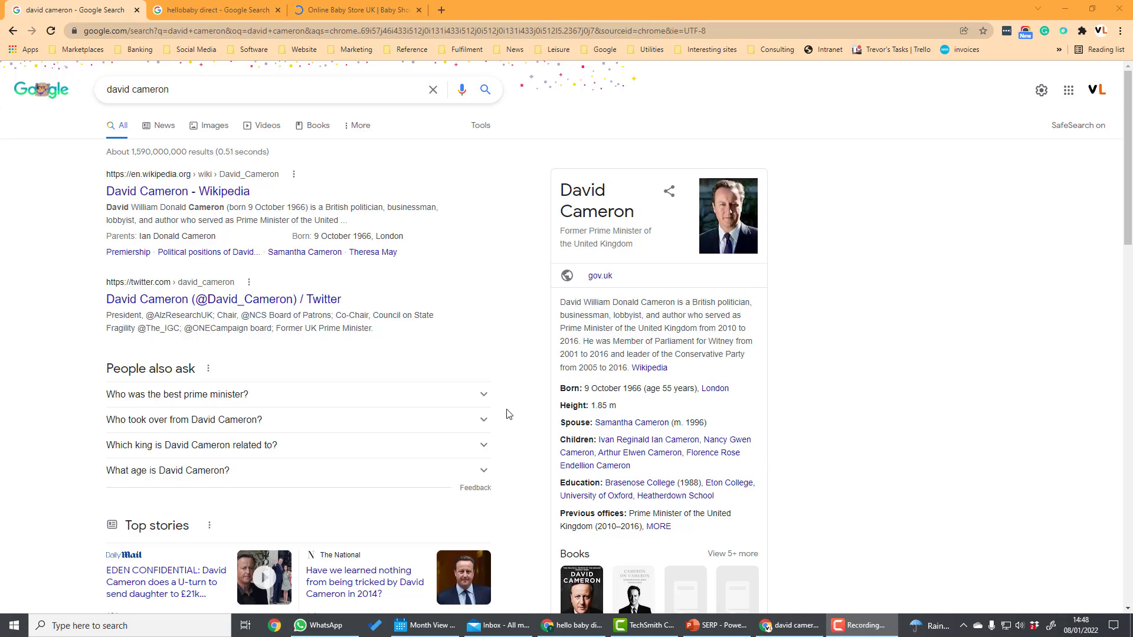
# - Switch to the 'hellobaby direct' results showing the Hello Baby sitelinks and business panel
pyautogui.click(213, 9)
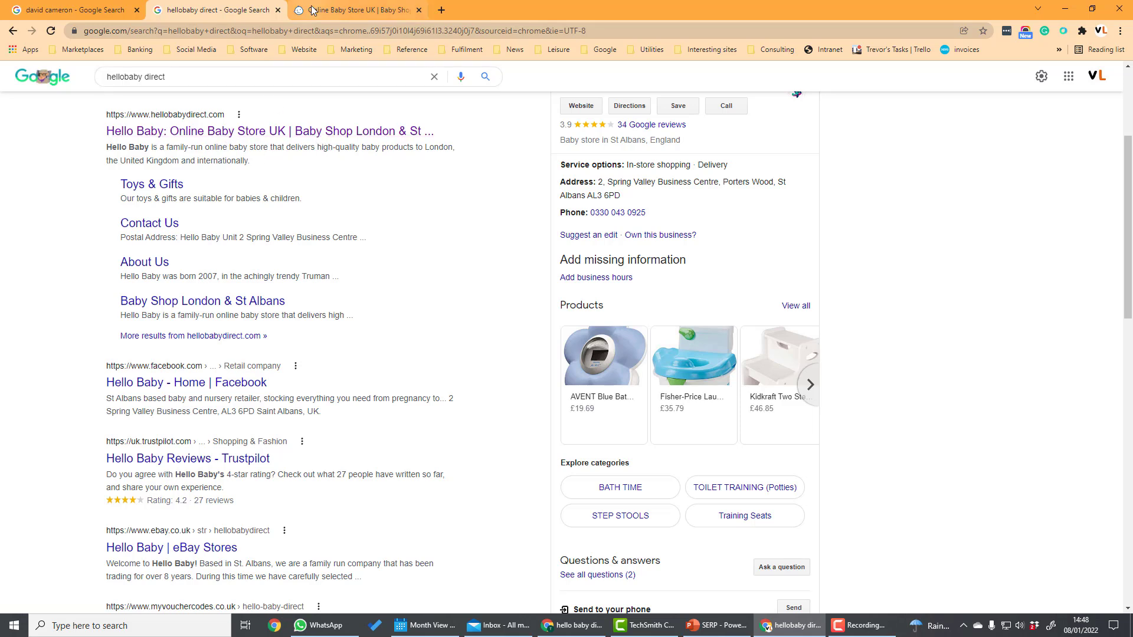
# - View the hellobabydirect.com homepage source showing its meta description
pyautogui.click(357, 9)
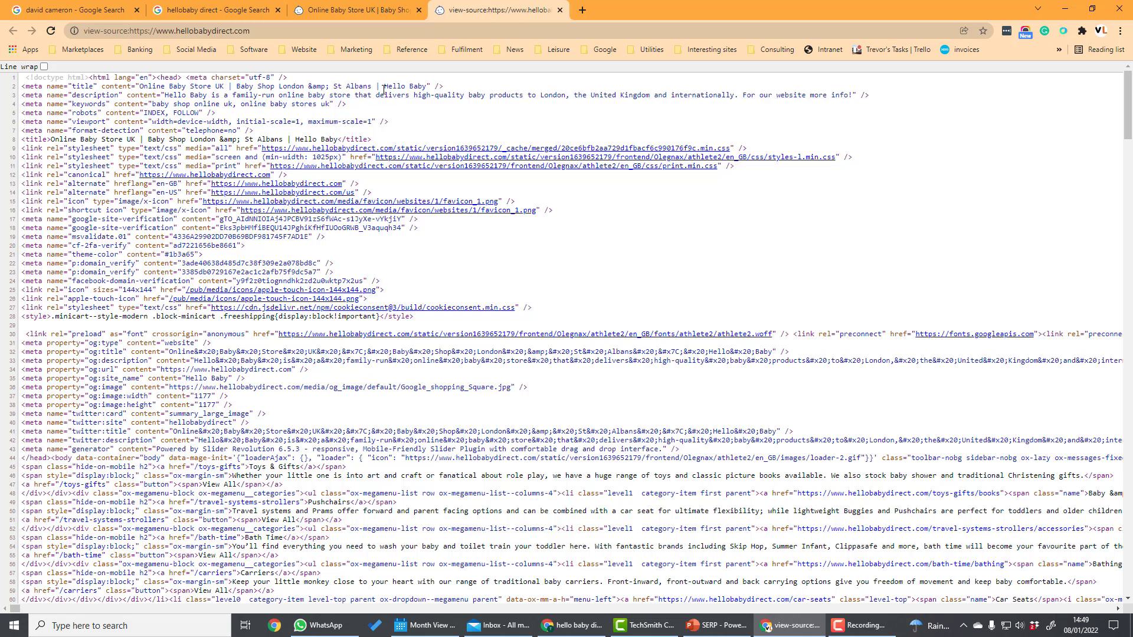
pyautogui.click(354, 9)
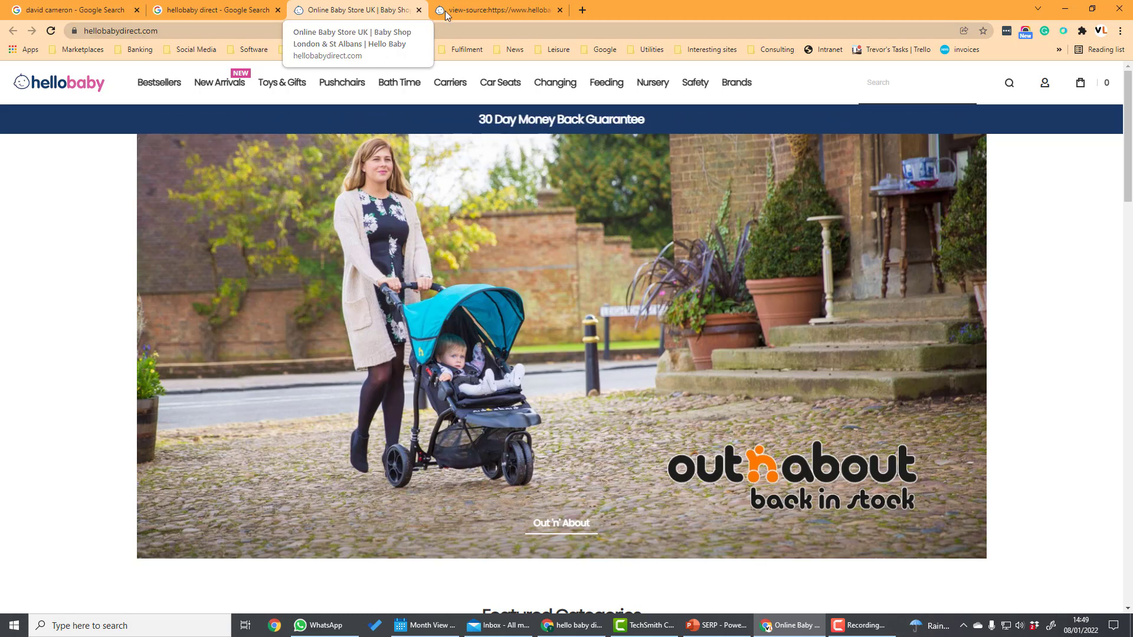
pyautogui.click(210, 9)
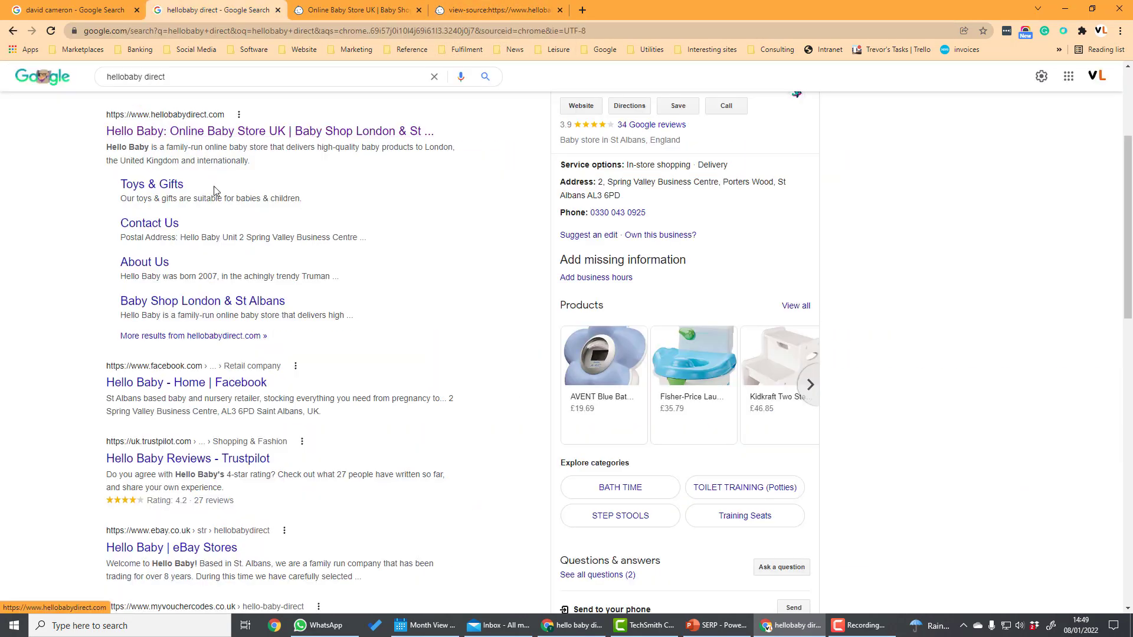
pyautogui.click(495, 10)
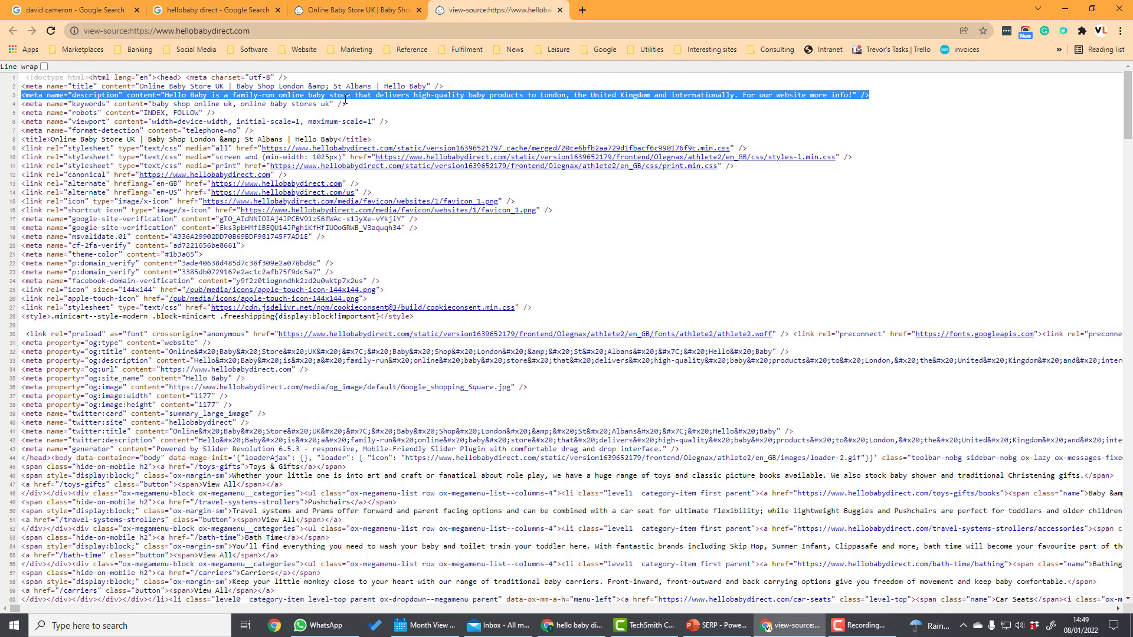
# - Compare the result snippet with the meta description, then search 'sophie the giraffe teether'
pyautogui.click(354, 9)
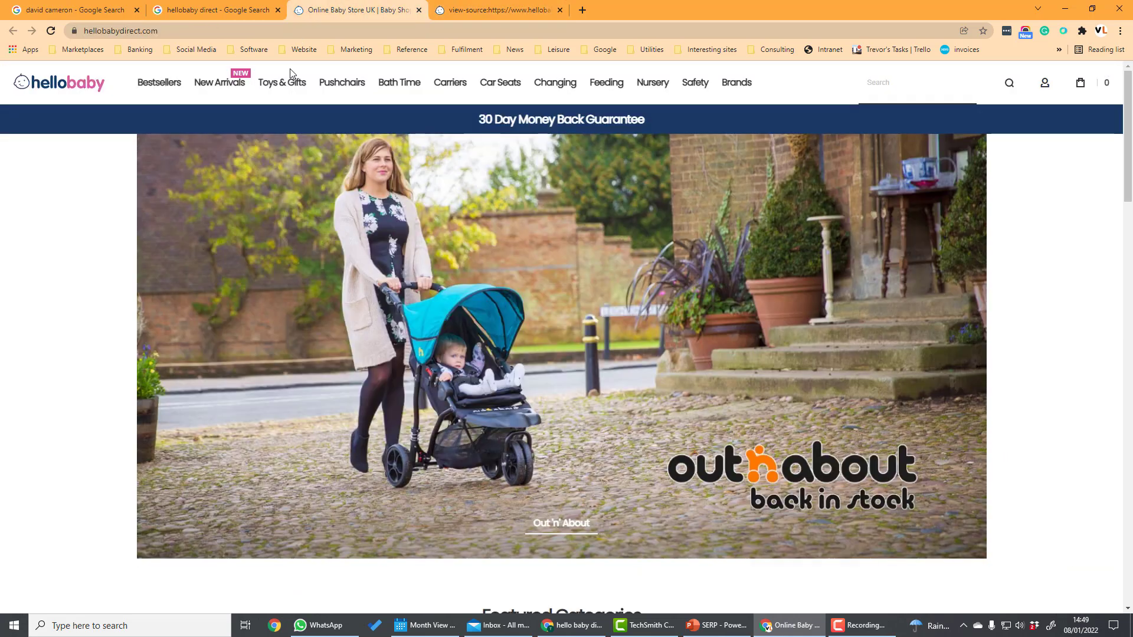
pyautogui.click(215, 10)
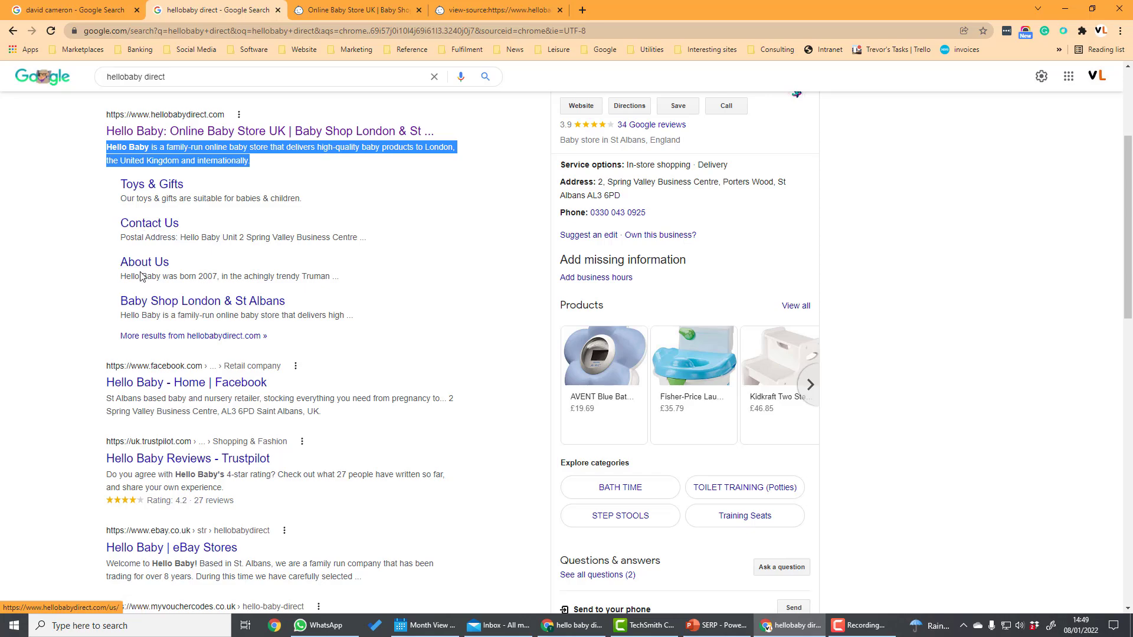
pyautogui.moveTo(102, 276)
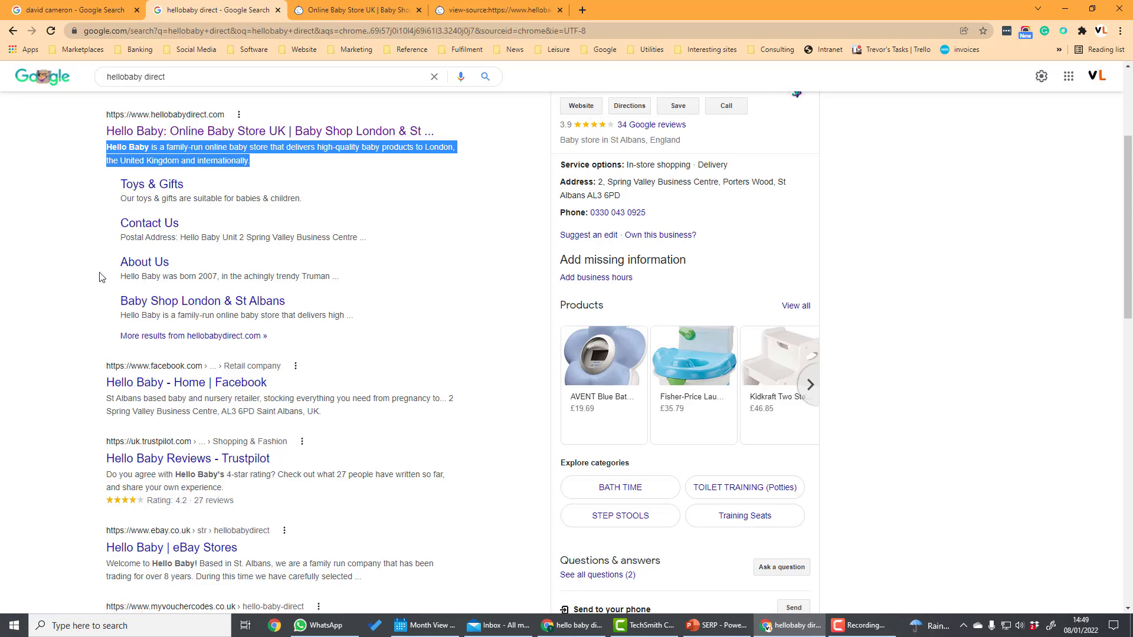
pyautogui.write('sophie the giraffe teether')
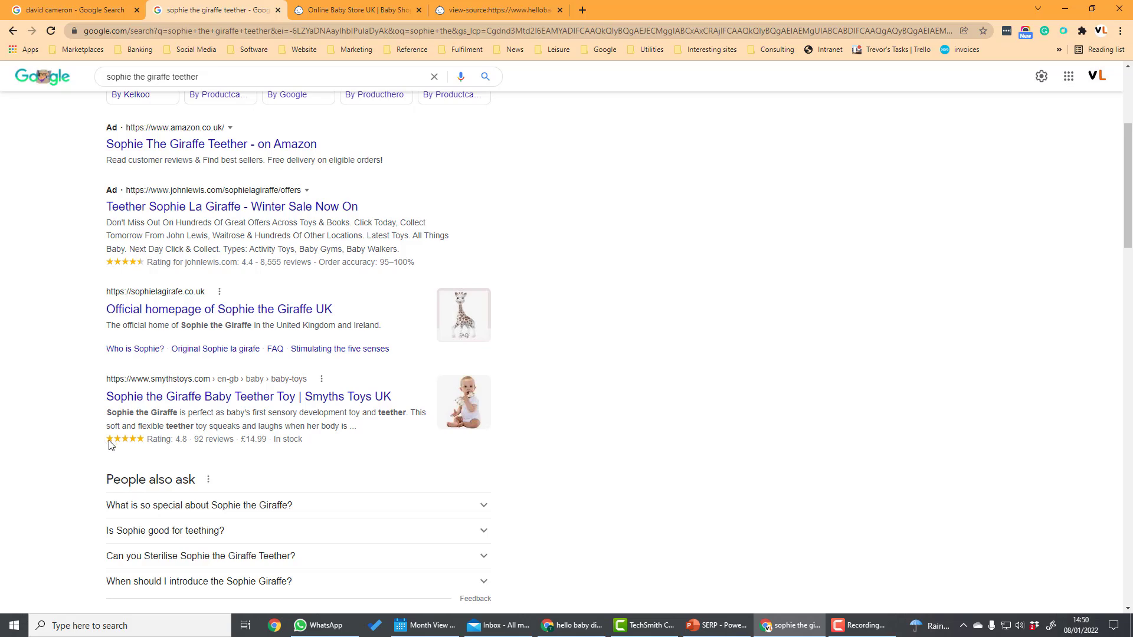
pyautogui.moveTo(211, 422)
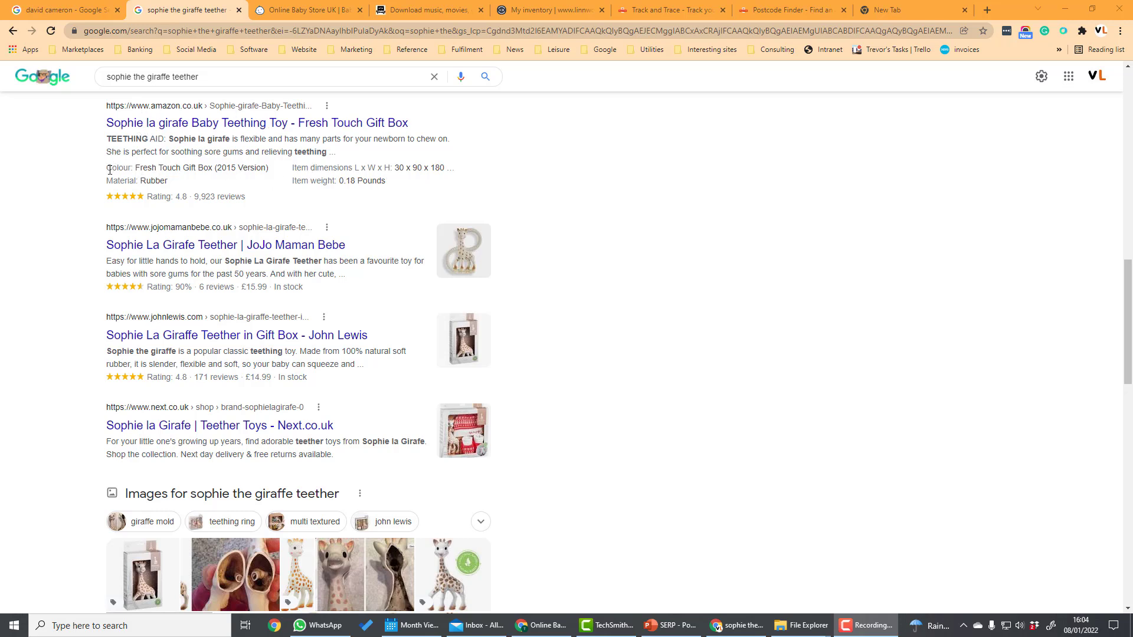
pyautogui.moveTo(435, 223)
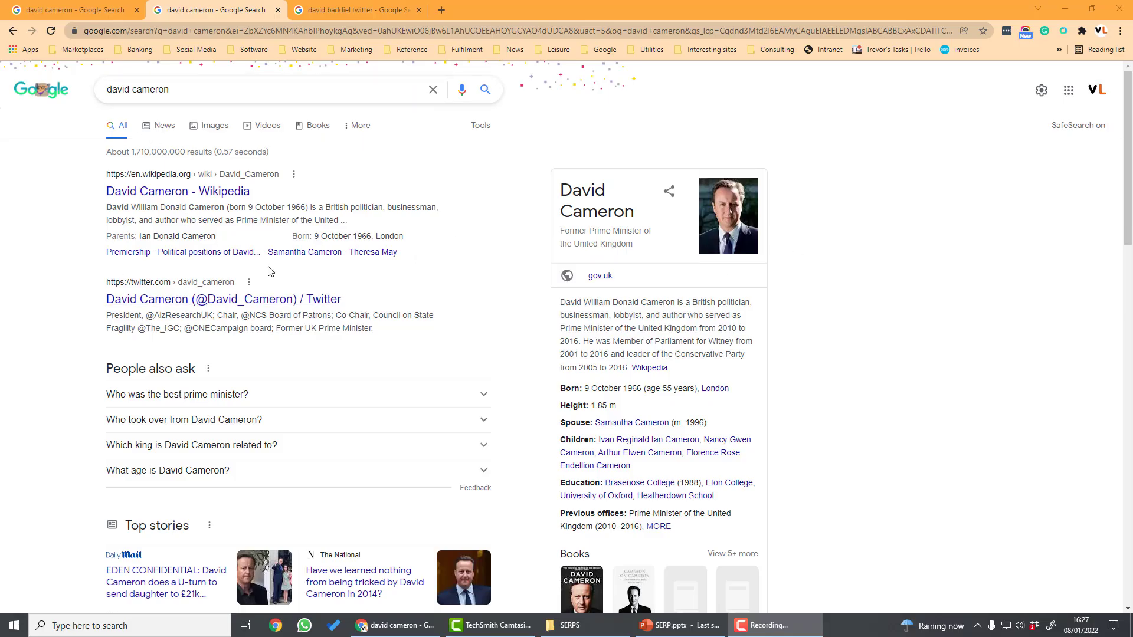
pyautogui.moveTo(93, 263)
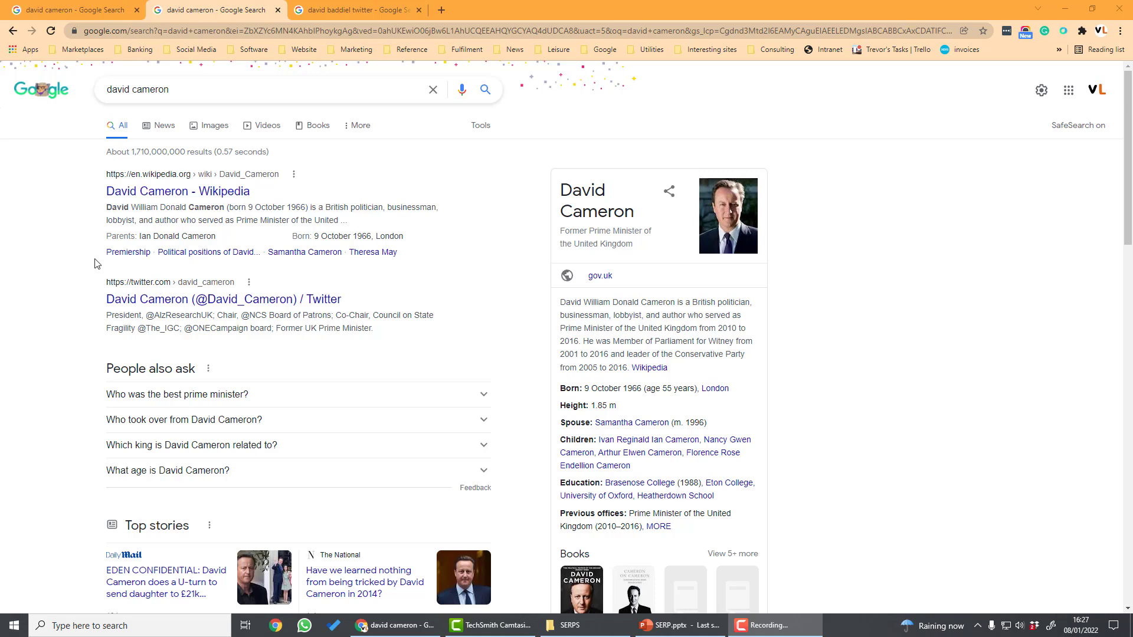
pyautogui.moveTo(264, 378)
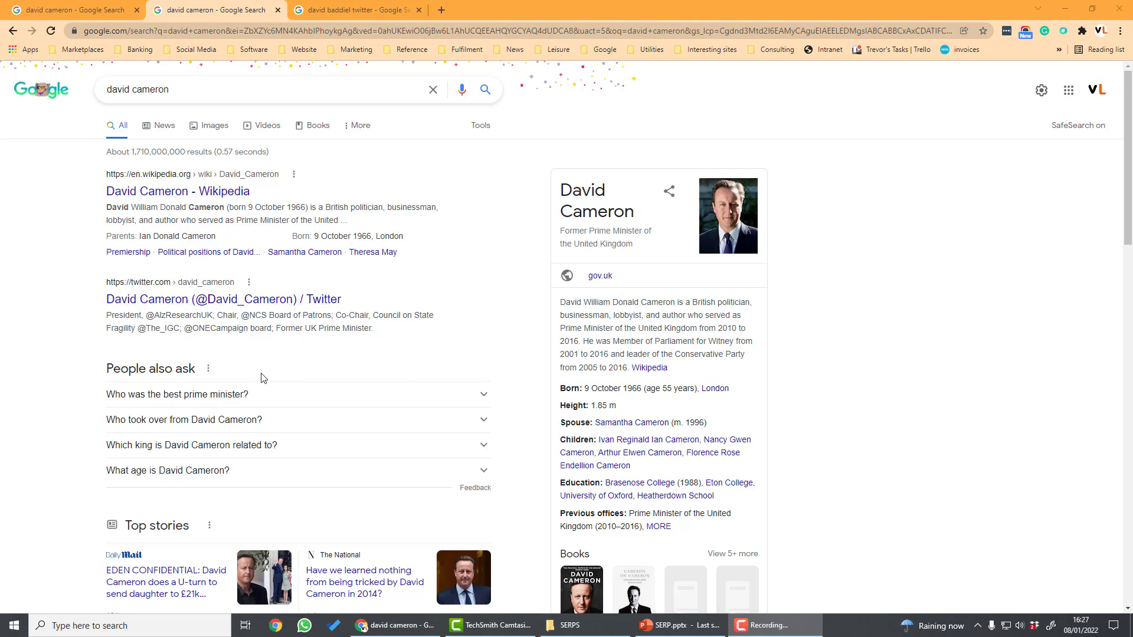
pyautogui.scroll(-3)
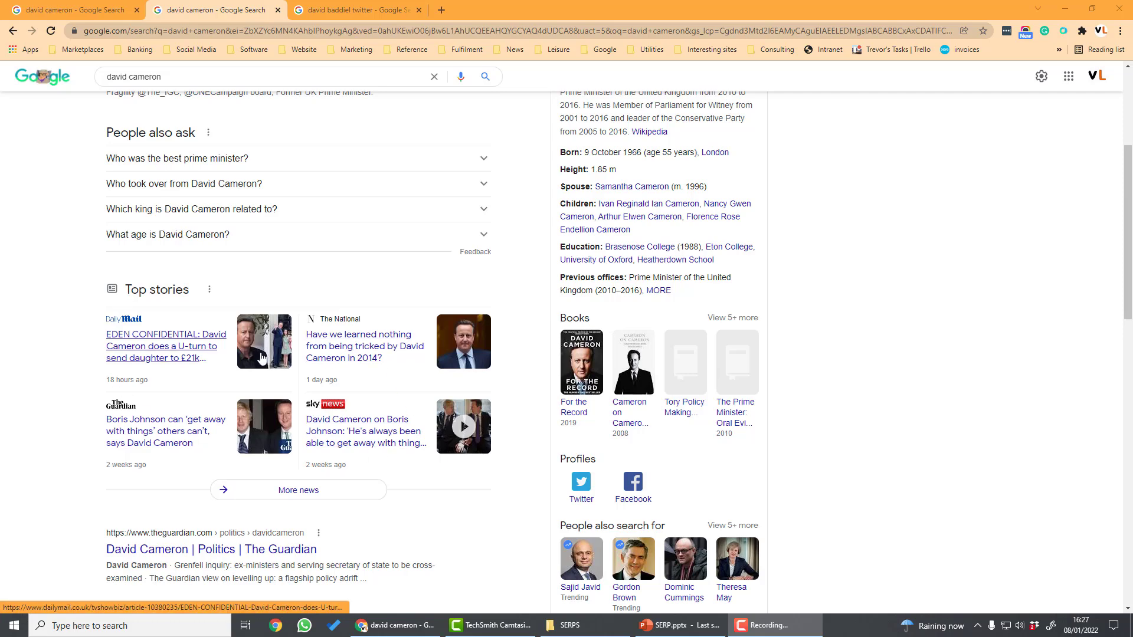
pyautogui.scroll(-3)
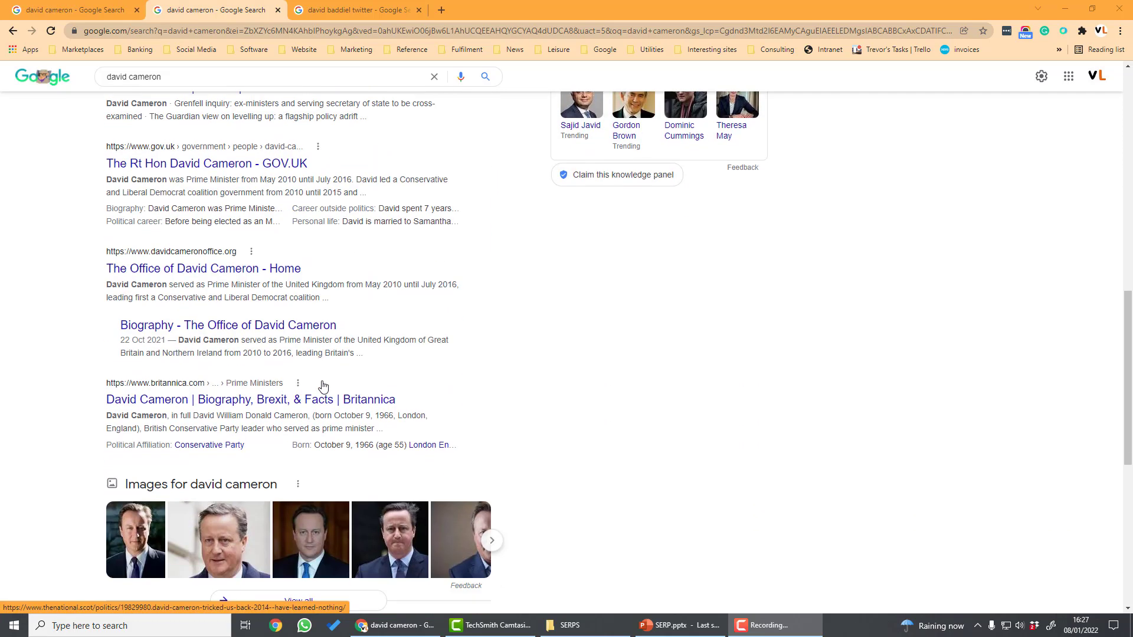
pyautogui.scroll(-3)
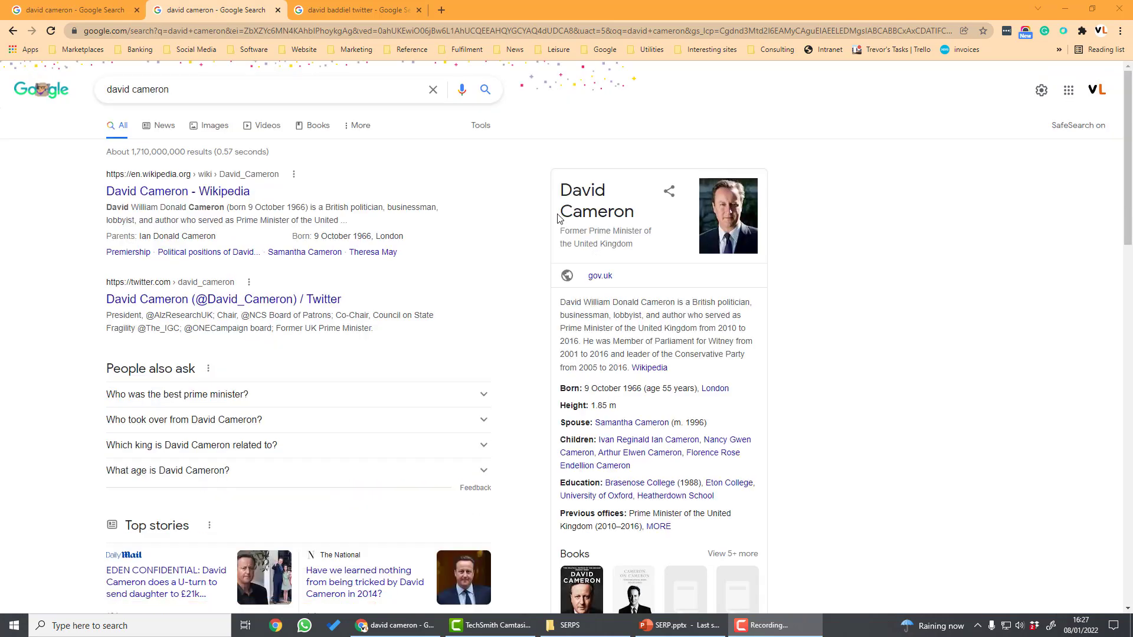
pyautogui.moveTo(753, 165)
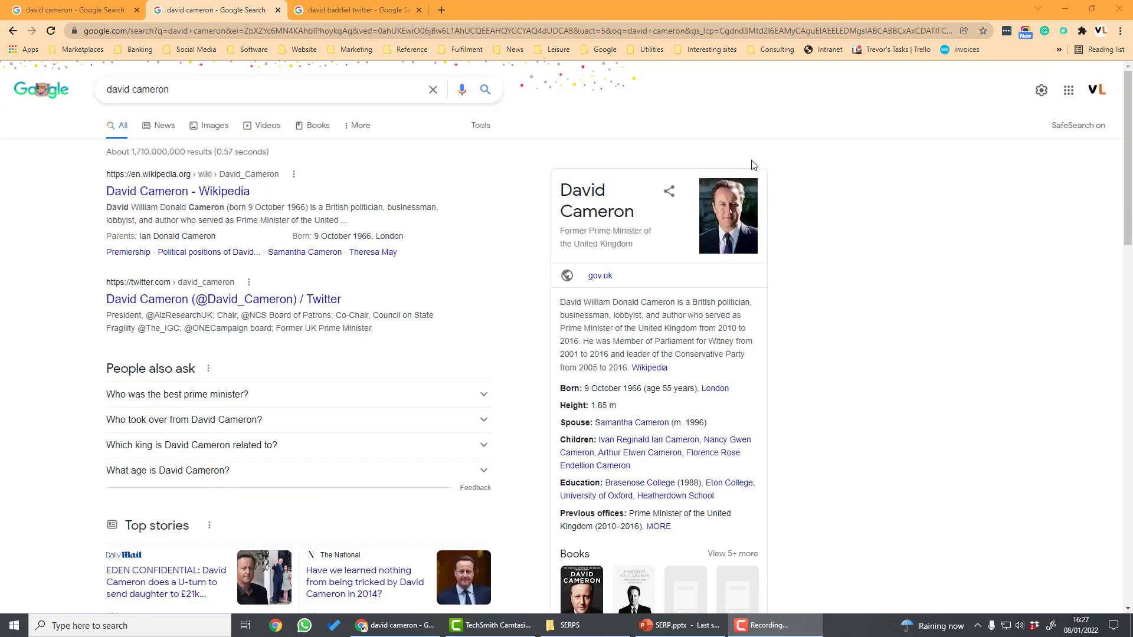
pyautogui.moveTo(563, 466)
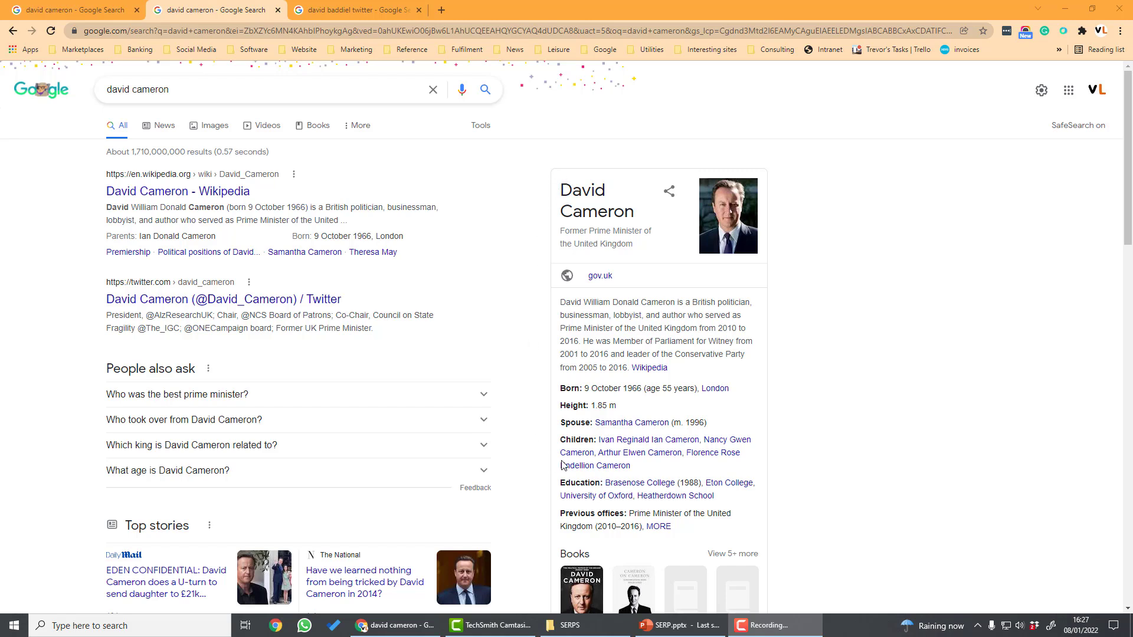
pyautogui.moveTo(792, 323)
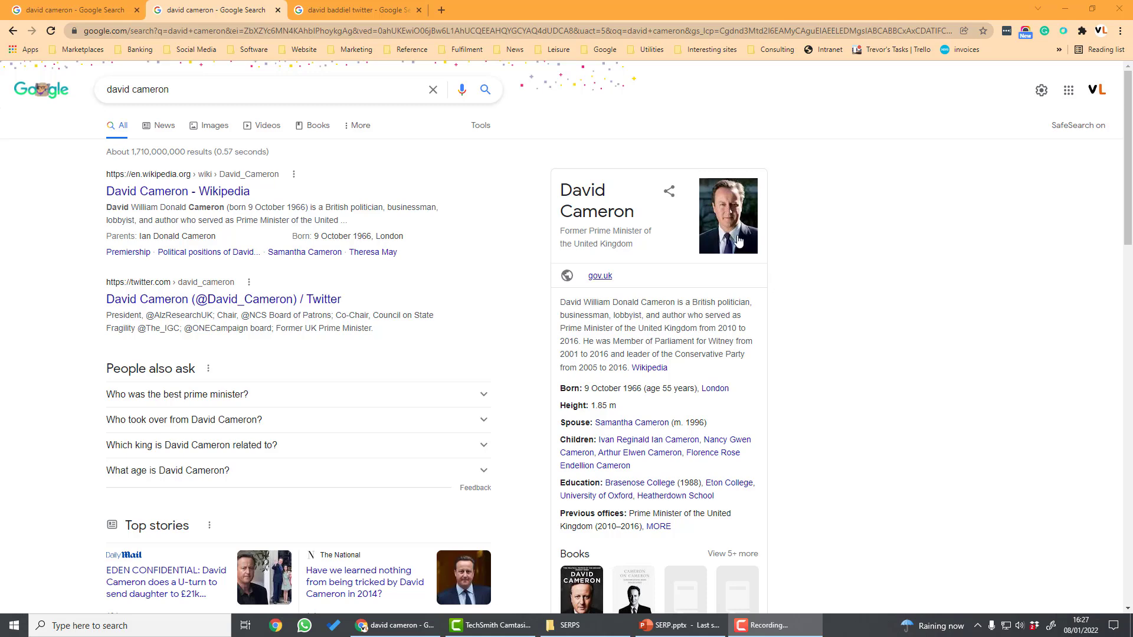
pyautogui.scroll(-3)
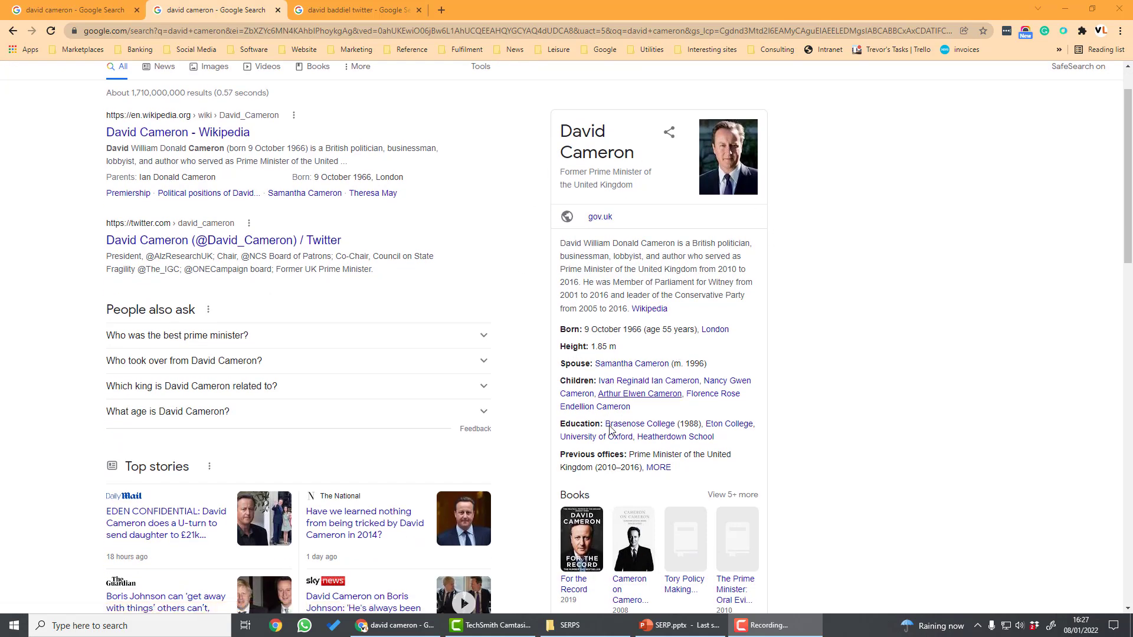
pyautogui.scroll(-3)
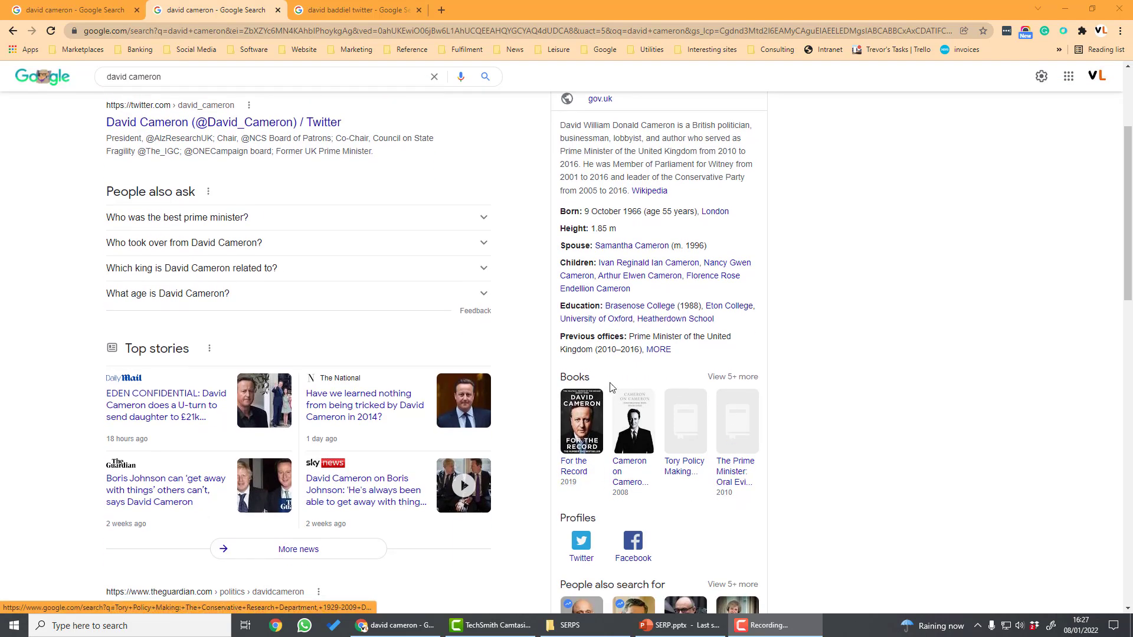
pyautogui.scroll(-3)
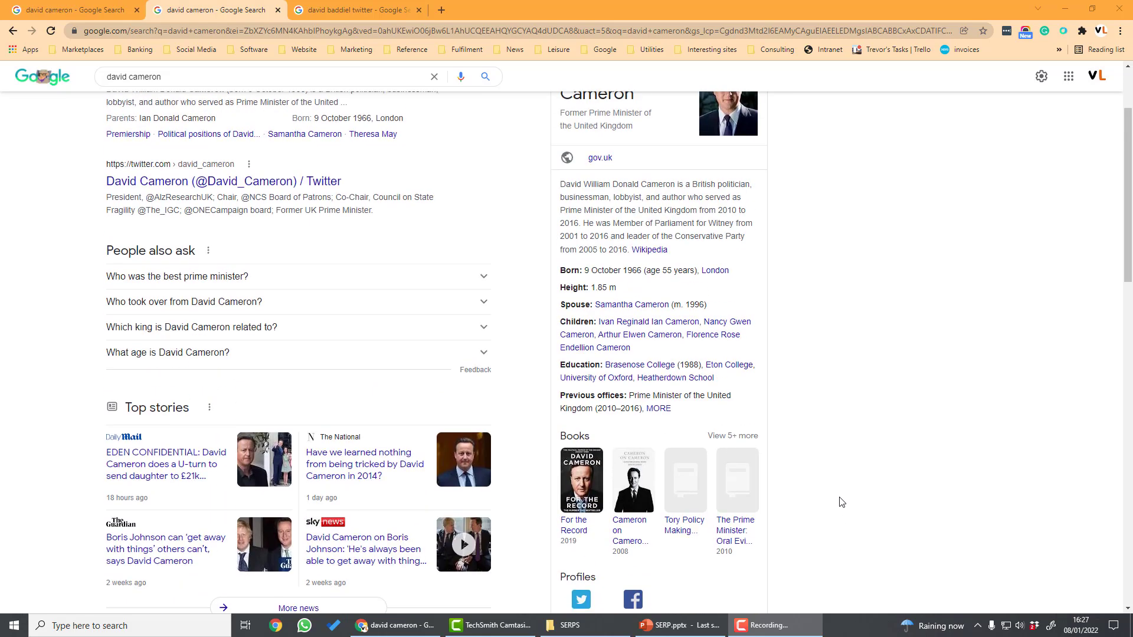
pyautogui.click(354, 9)
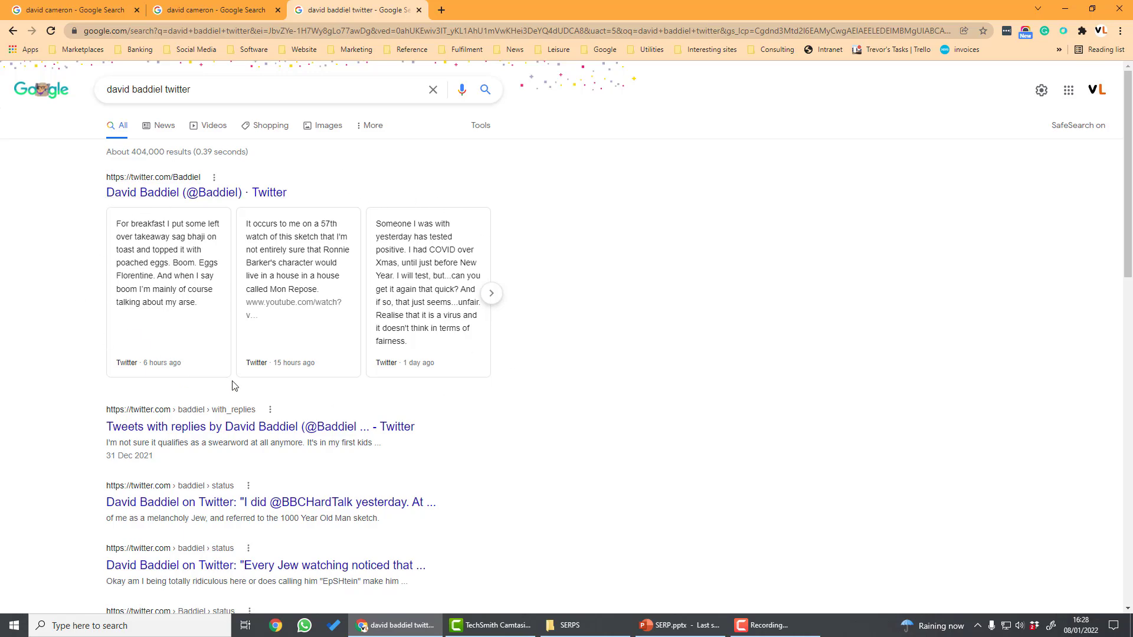
pyautogui.scroll(-3)
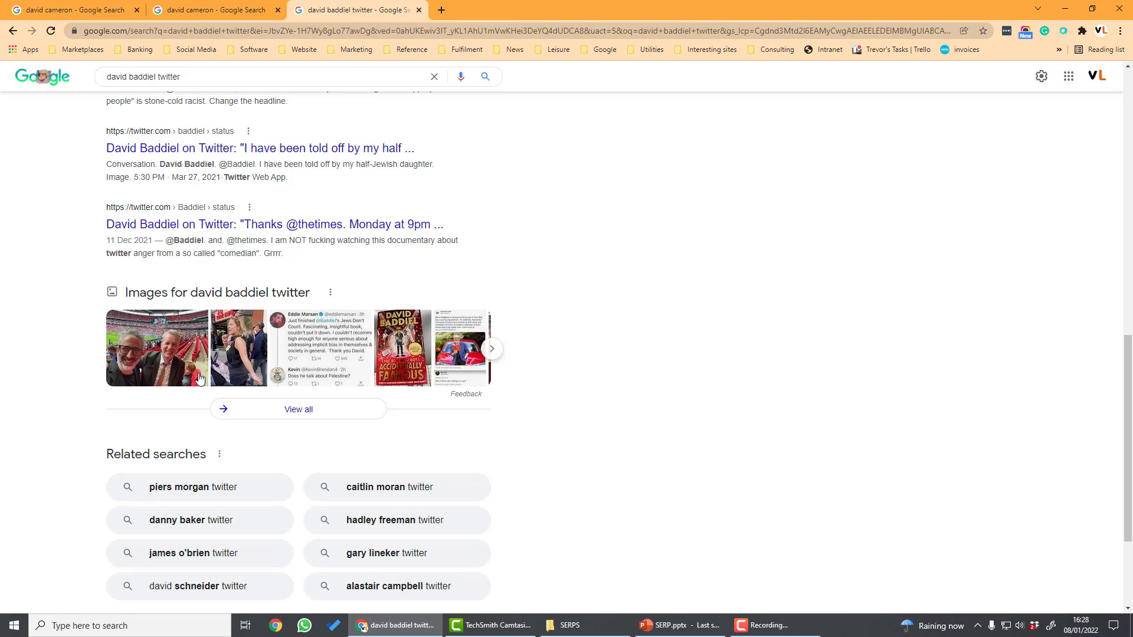
pyautogui.moveTo(504, 418)
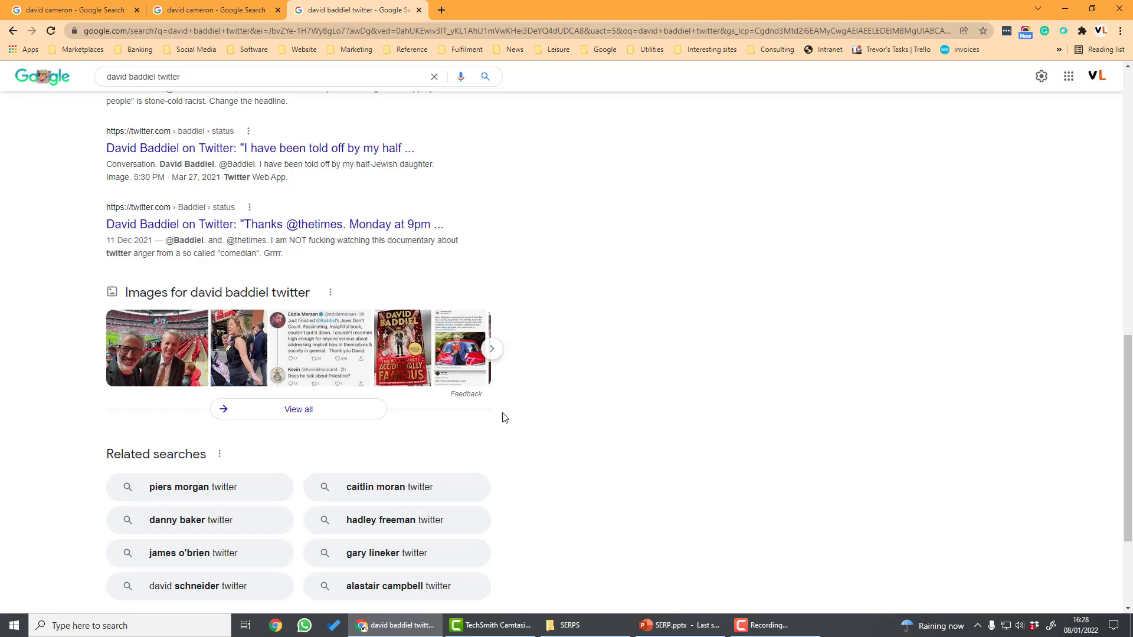
pyautogui.click(72, 9)
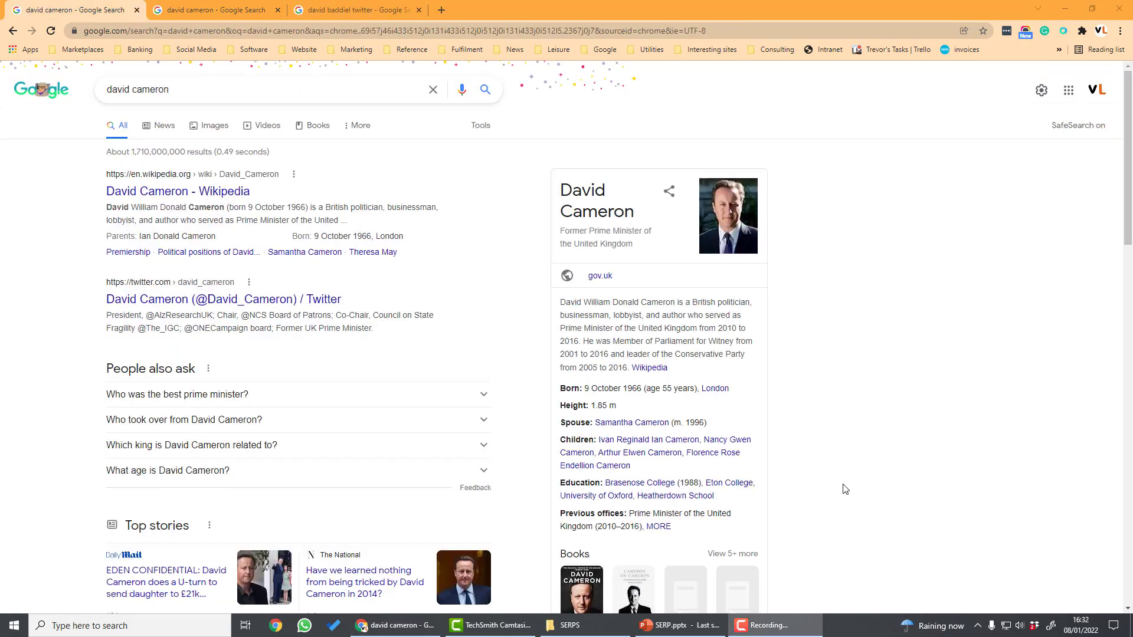